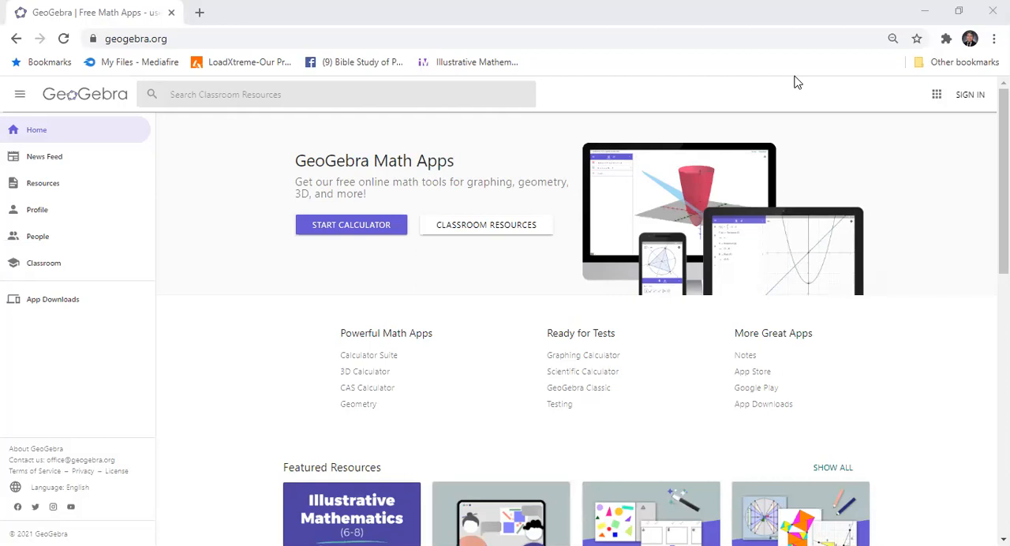
pyautogui.moveTo(576, 63)
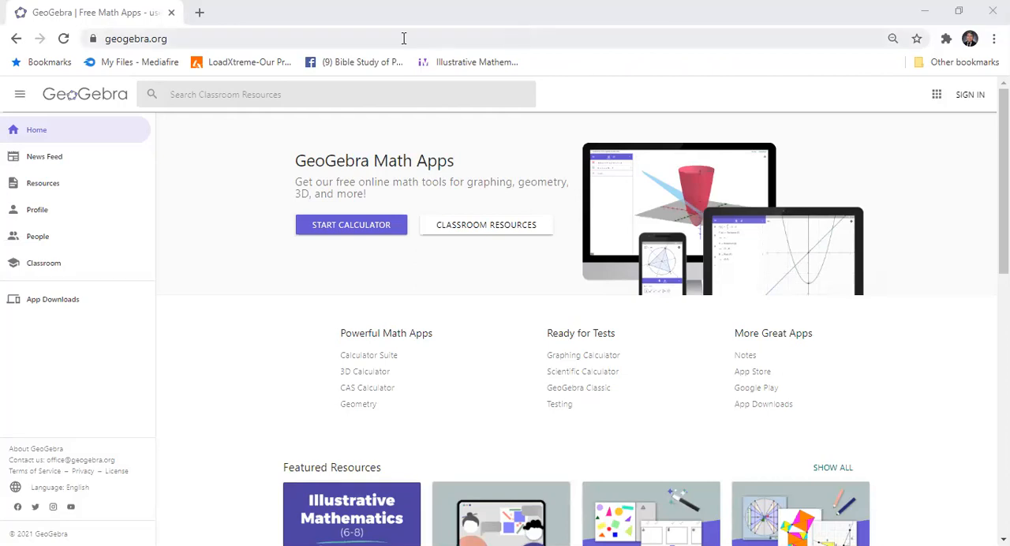
pyautogui.moveTo(250, 54)
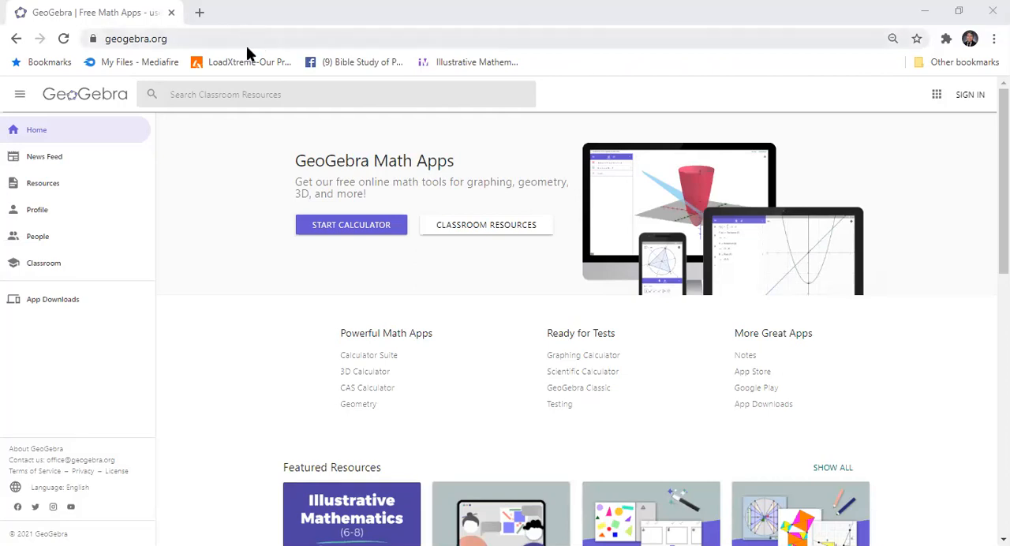
pyautogui.moveTo(940, 107)
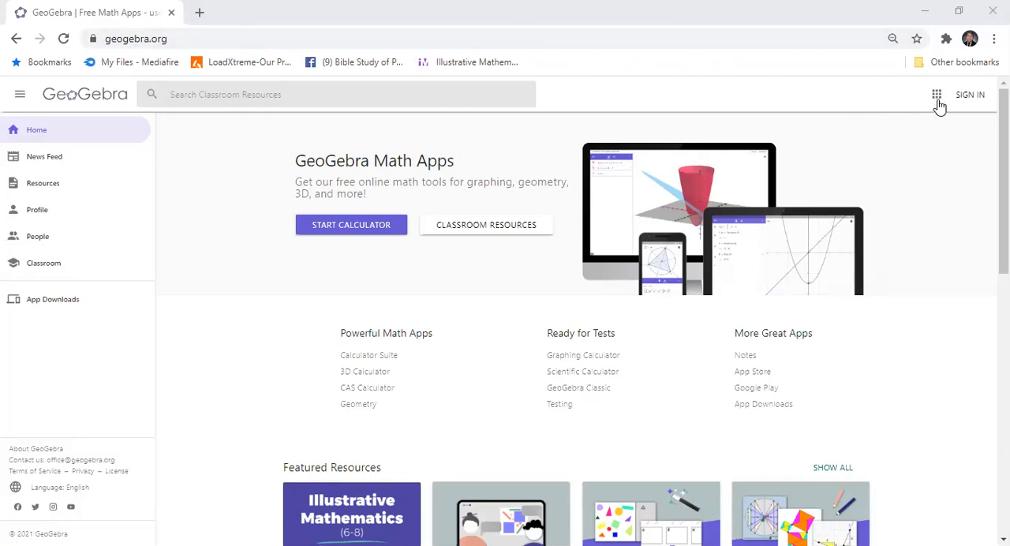
# Step: Launch GeoGebra Classic from the apps grid on geogebra.org
pyautogui.click(937, 95)
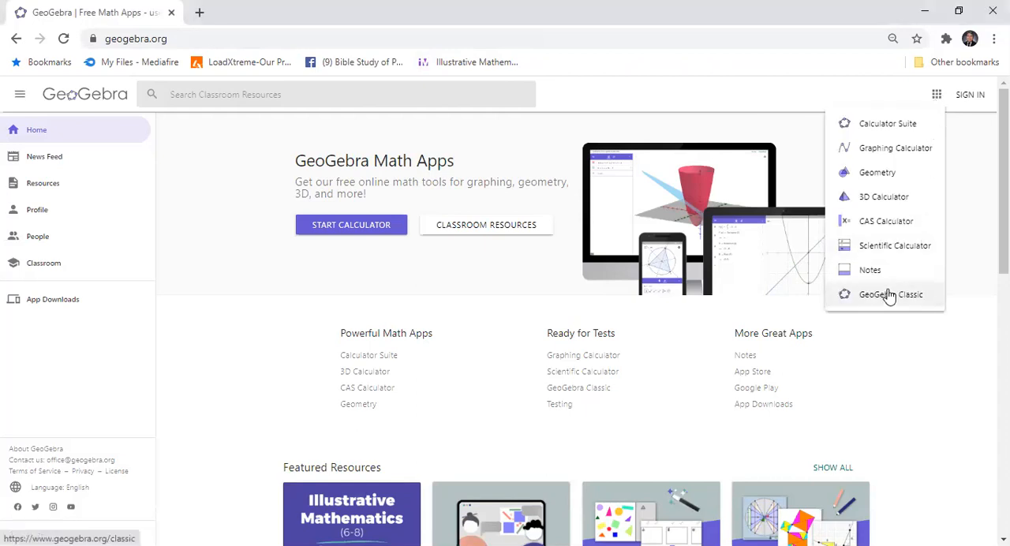
pyautogui.click(890, 294)
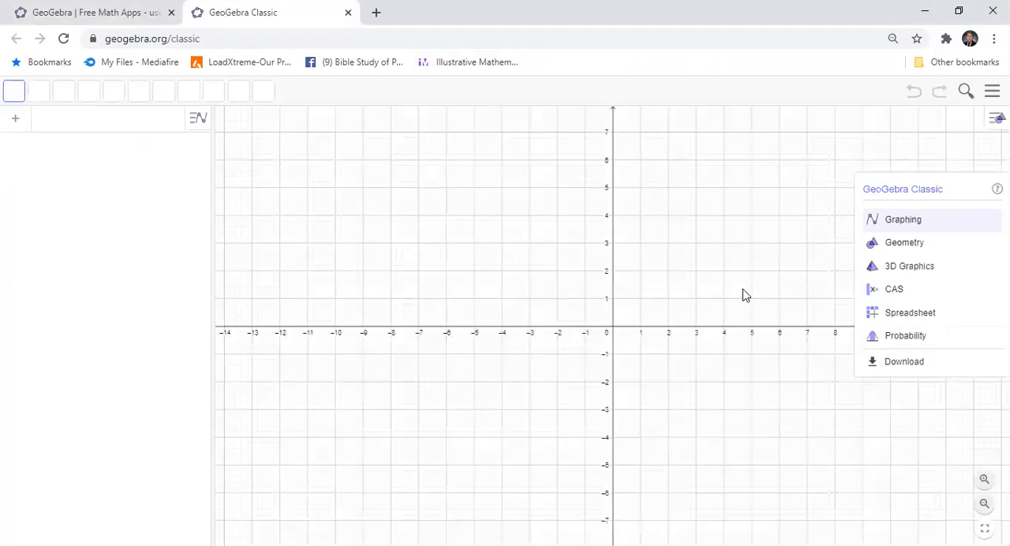
# Step: Dismiss the perspectives list and start inserting an image from the Algebra view
pyautogui.click(903, 218)
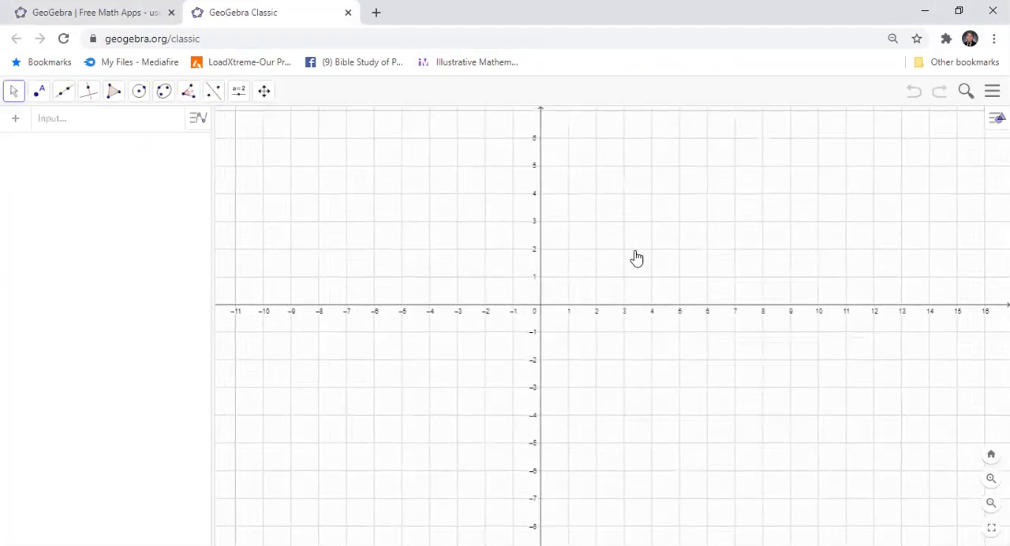
pyautogui.scroll(-3)
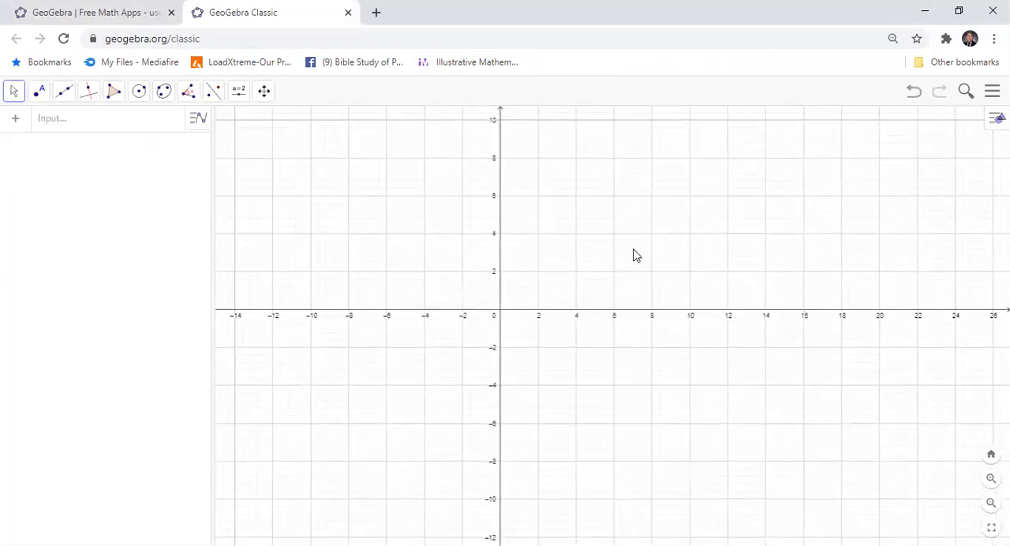
pyautogui.click(16, 117)
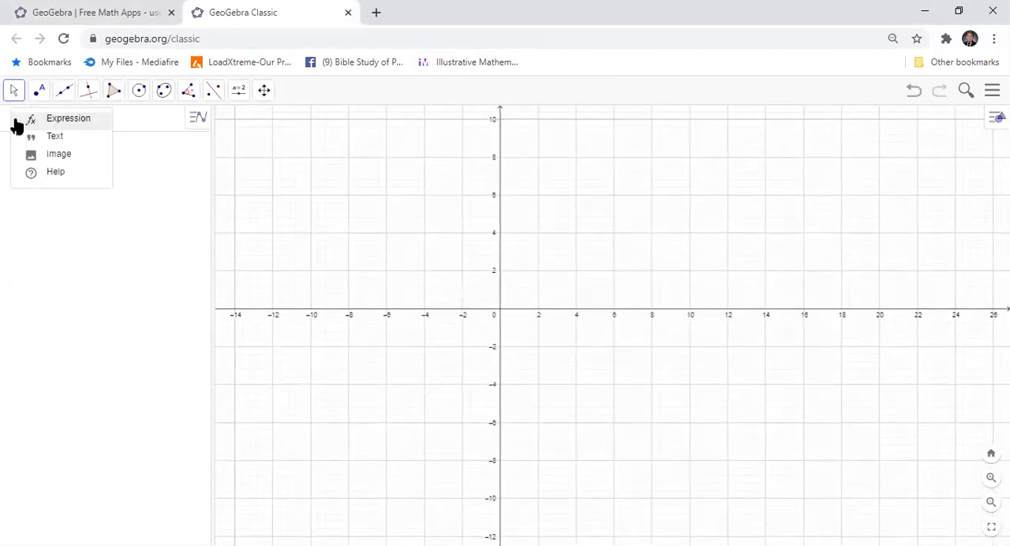
pyautogui.click(58, 154)
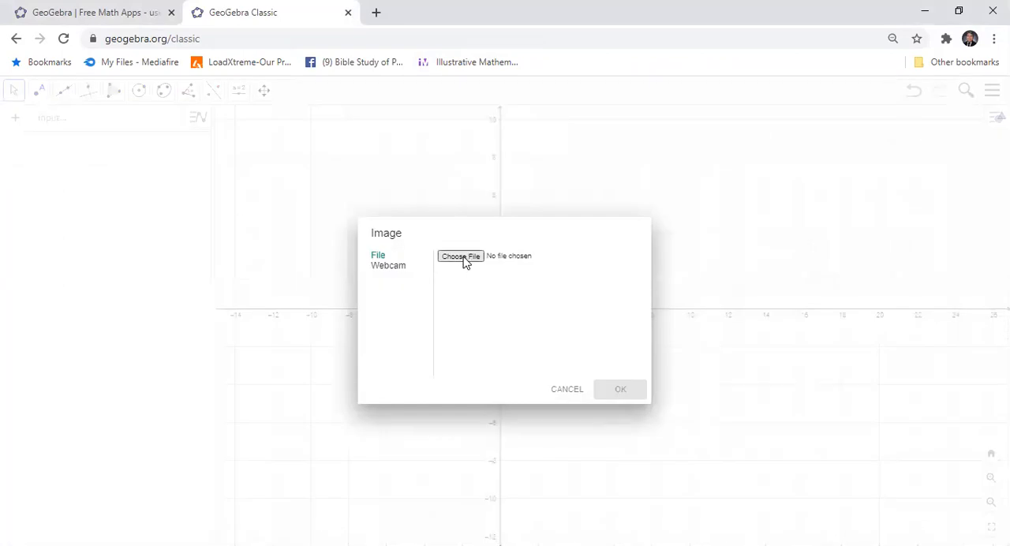
# Step: Load the Vase (2) picture from the computer into the graphing area as pic1
pyautogui.click(461, 256)
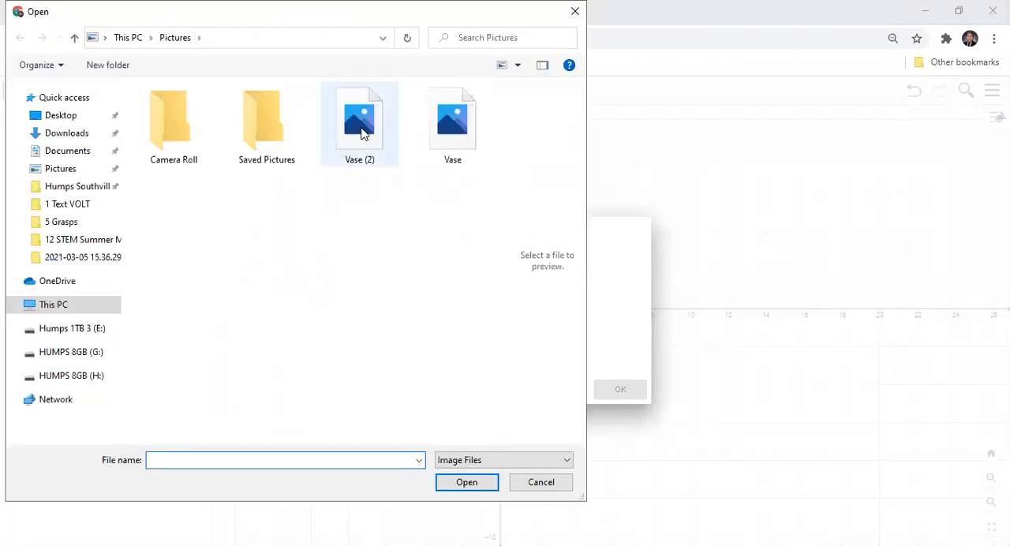
pyautogui.click(360, 123)
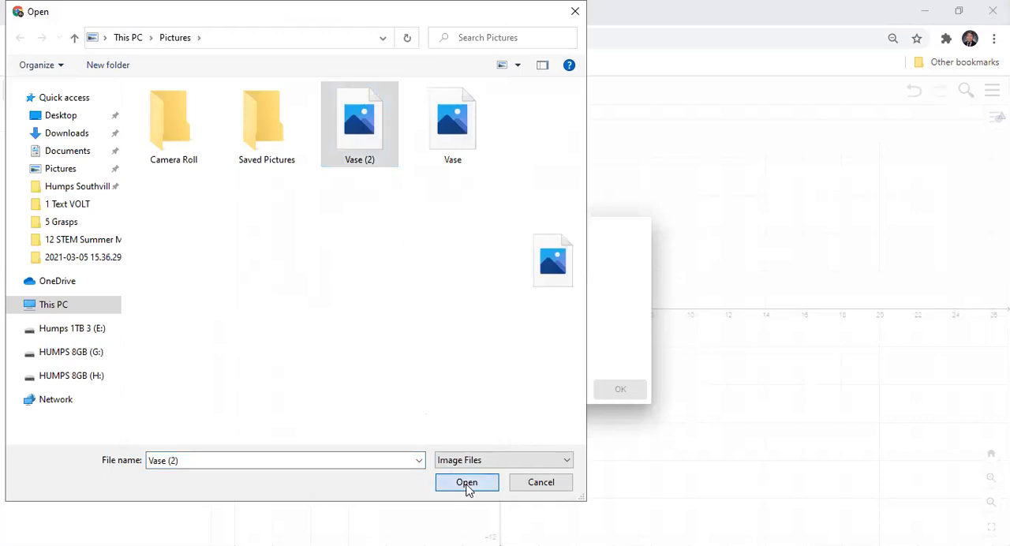
pyautogui.click(468, 483)
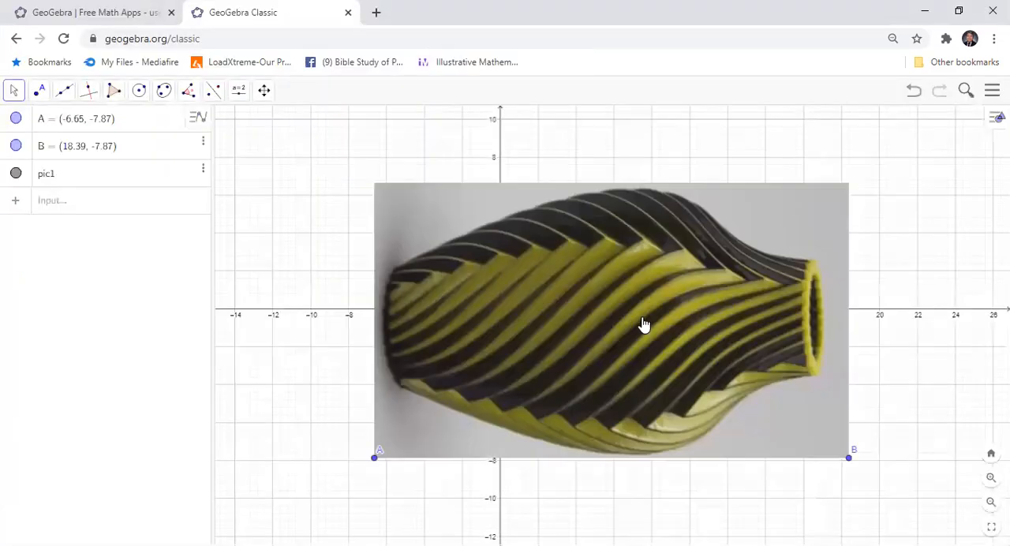
# Step: Drag the vase picture so its left end sits on the y-axis, corners near A(-1.32, -7.2) and B(23.71, -7.2)
pyautogui.moveTo(644, 324); pyautogui.dragTo(816, 341)
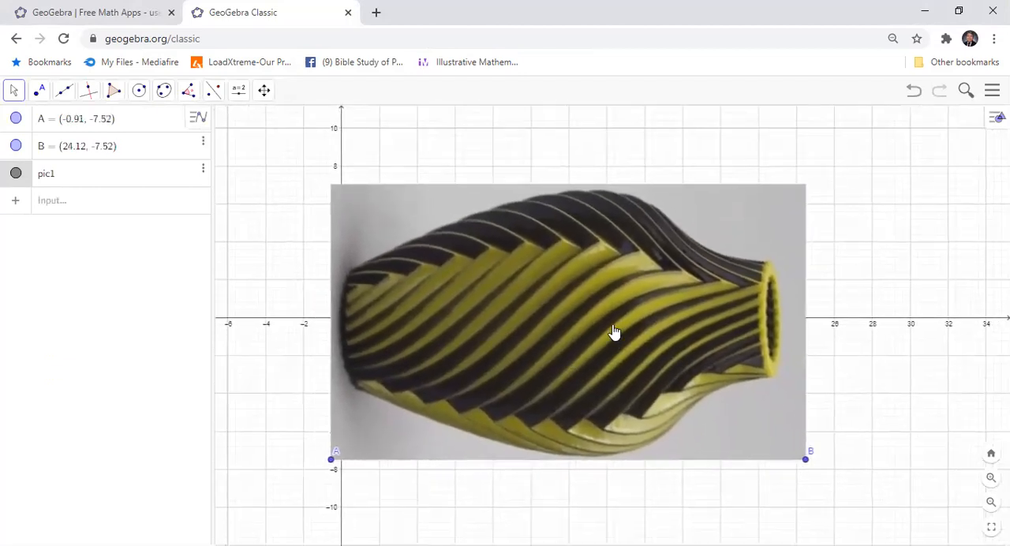
pyautogui.moveTo(615, 332); pyautogui.dragTo(597, 344)
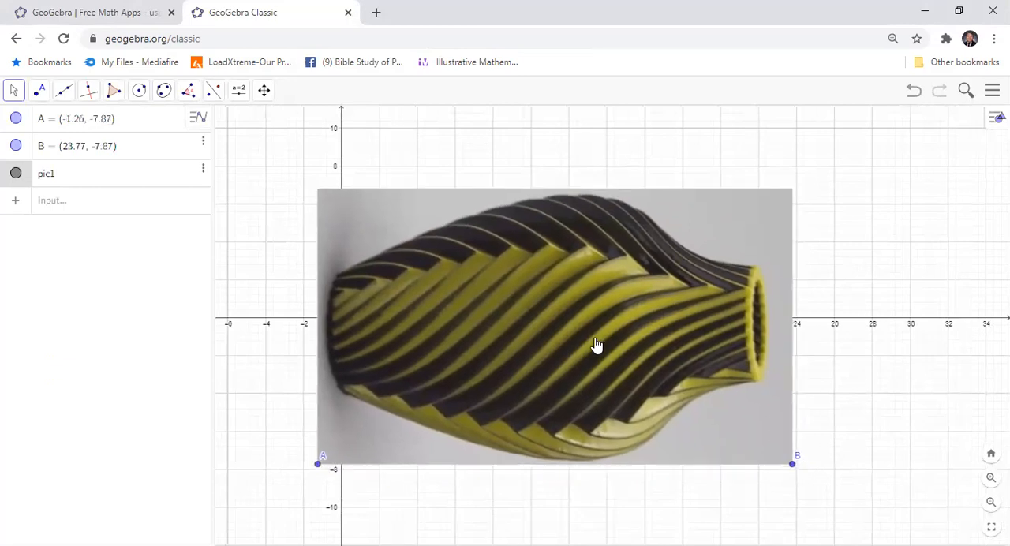
pyautogui.moveTo(597, 344); pyautogui.dragTo(597, 335)
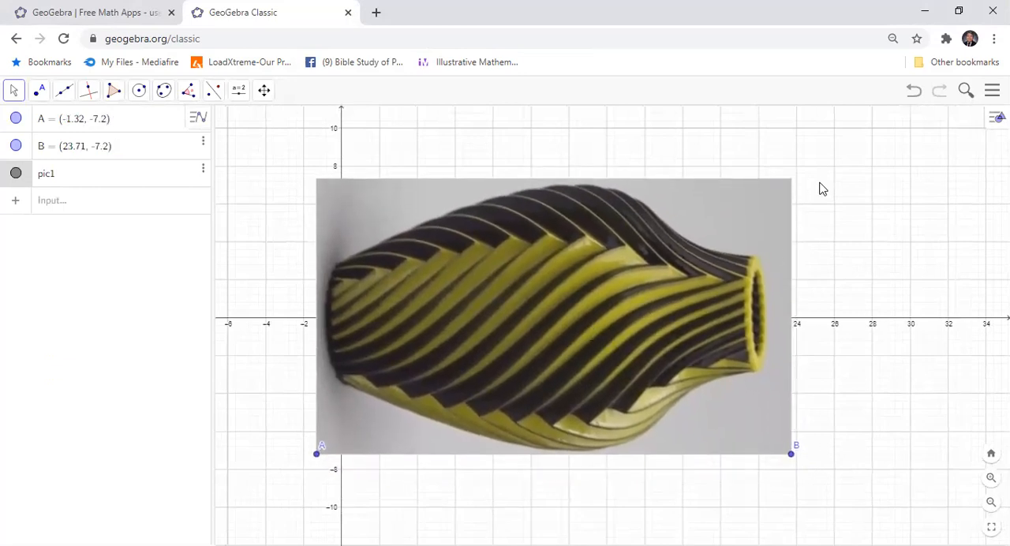
# Step: Lower the vase picture's opacity to about 50 in its Color settings
pyautogui.rightClick(676, 266)
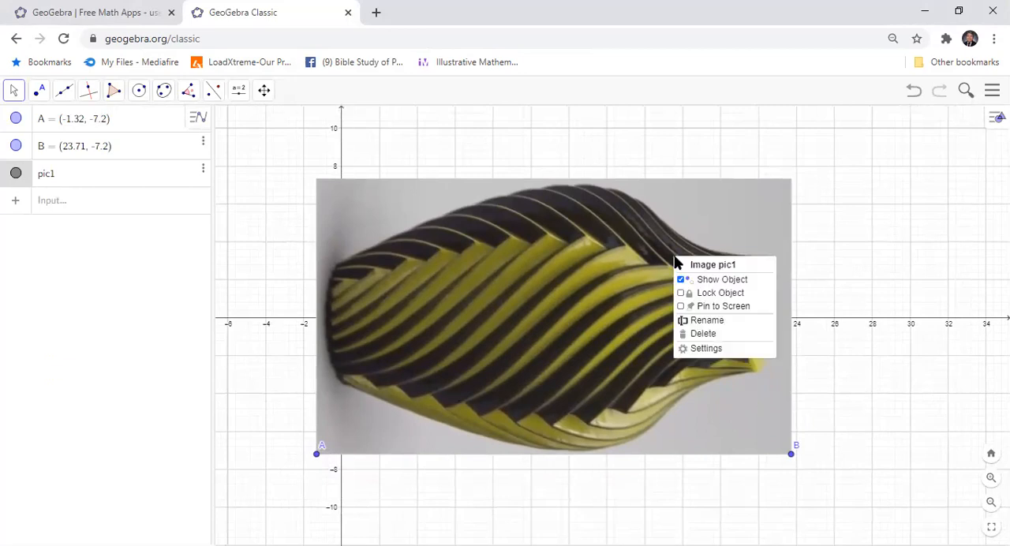
pyautogui.moveTo(705, 348)
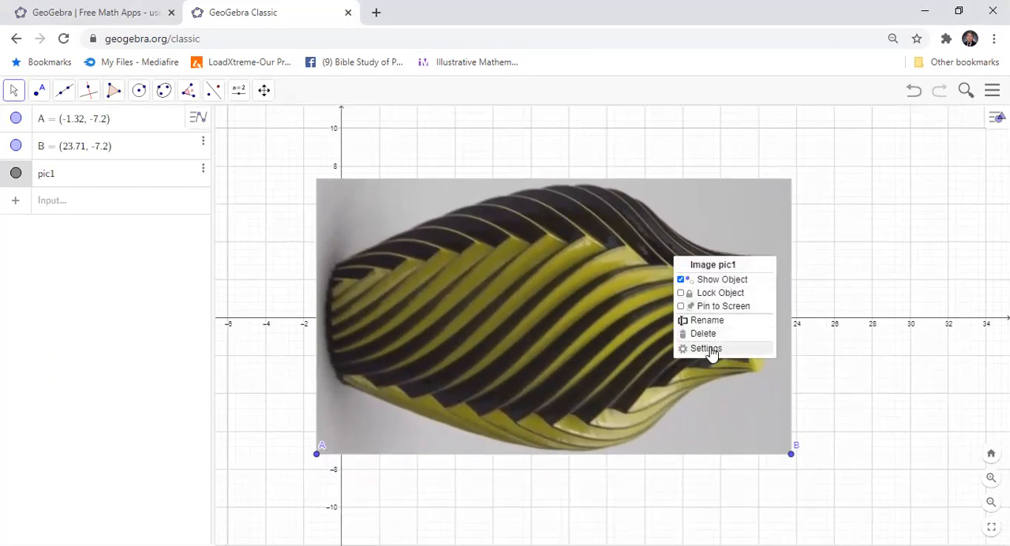
pyautogui.click(706, 348)
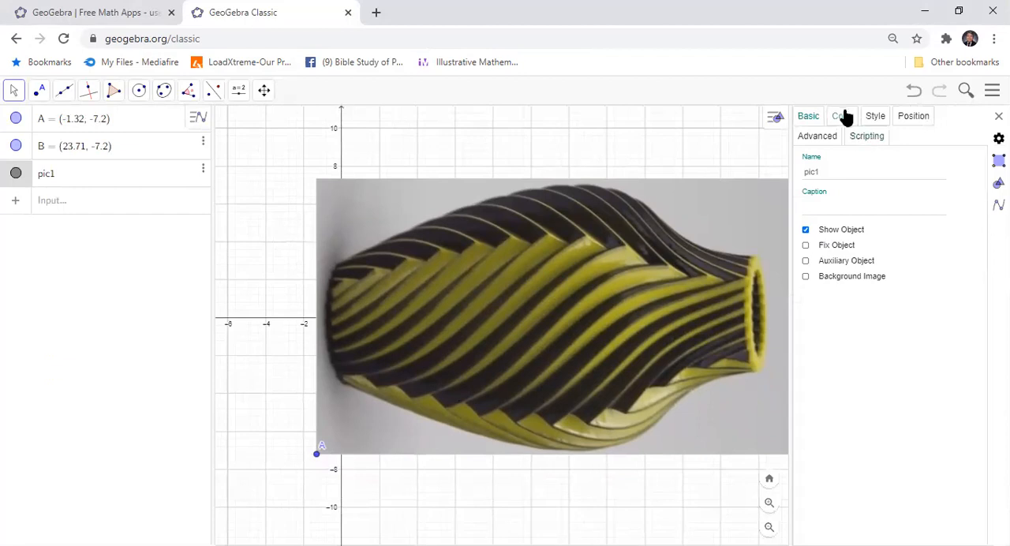
pyautogui.click(843, 116)
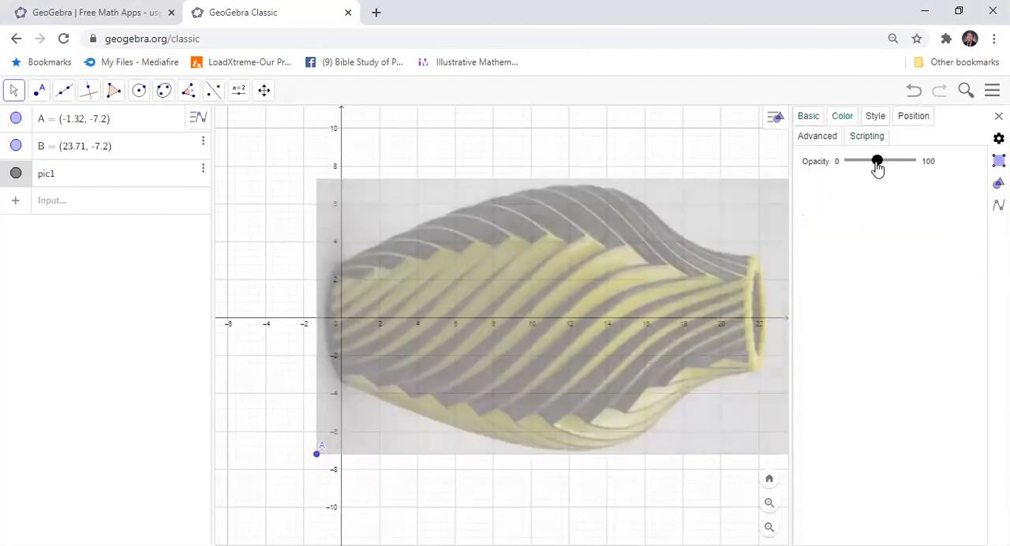
pyautogui.moveTo(878, 161); pyautogui.dragTo(871, 161)
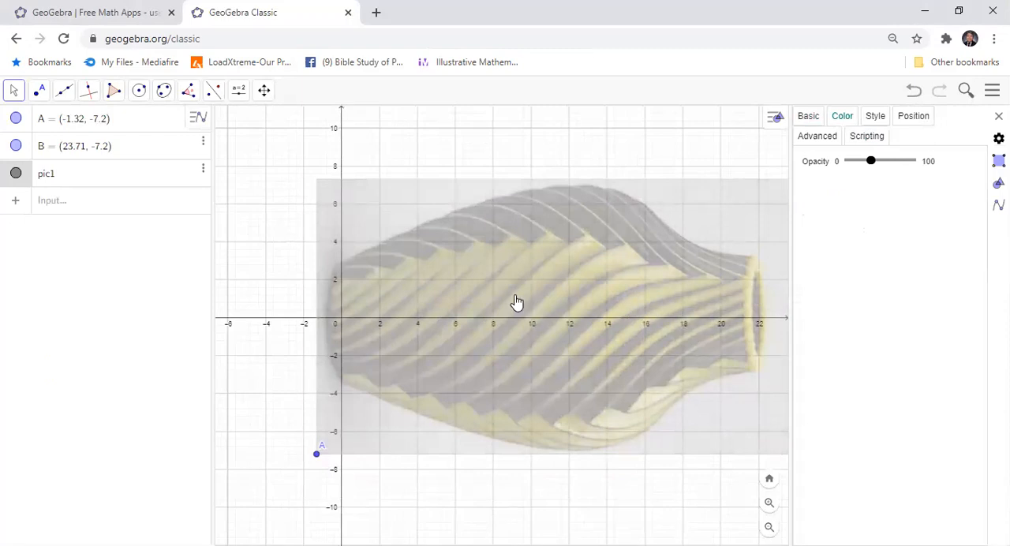
pyautogui.moveTo(281, 202)
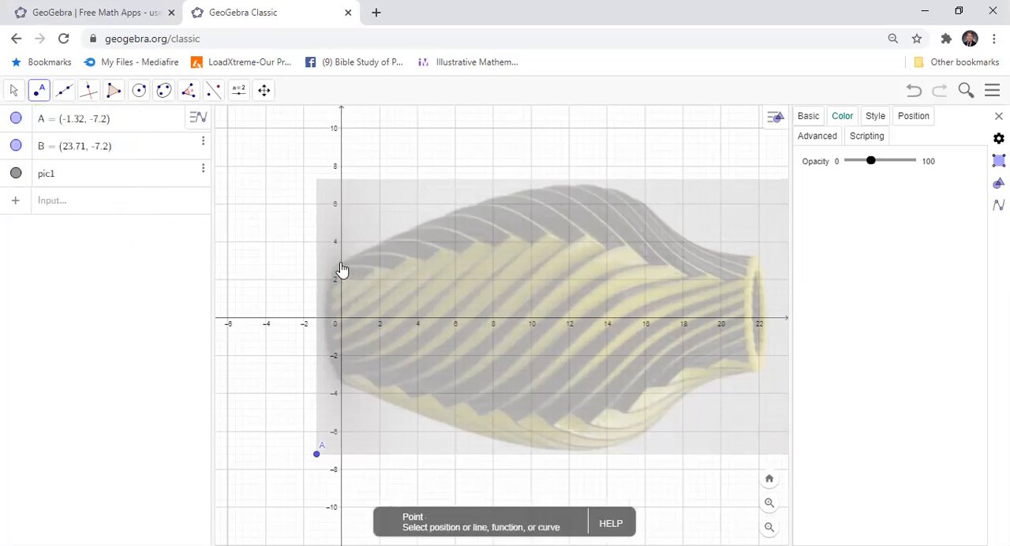
# Step: Trace the vase's upper outline with points C to I and close the Graphics settings panel
pyautogui.click(344, 262)
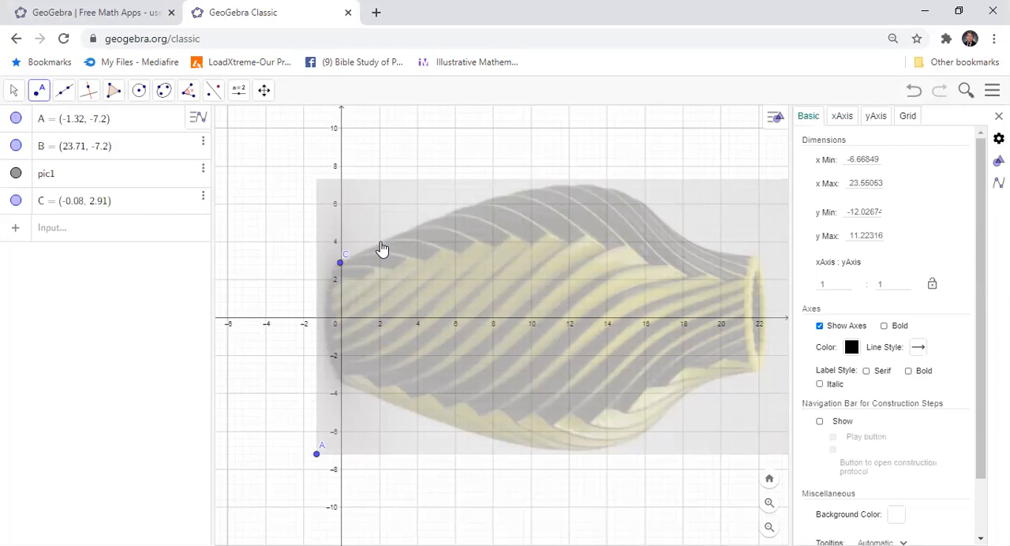
pyautogui.moveTo(420, 234)
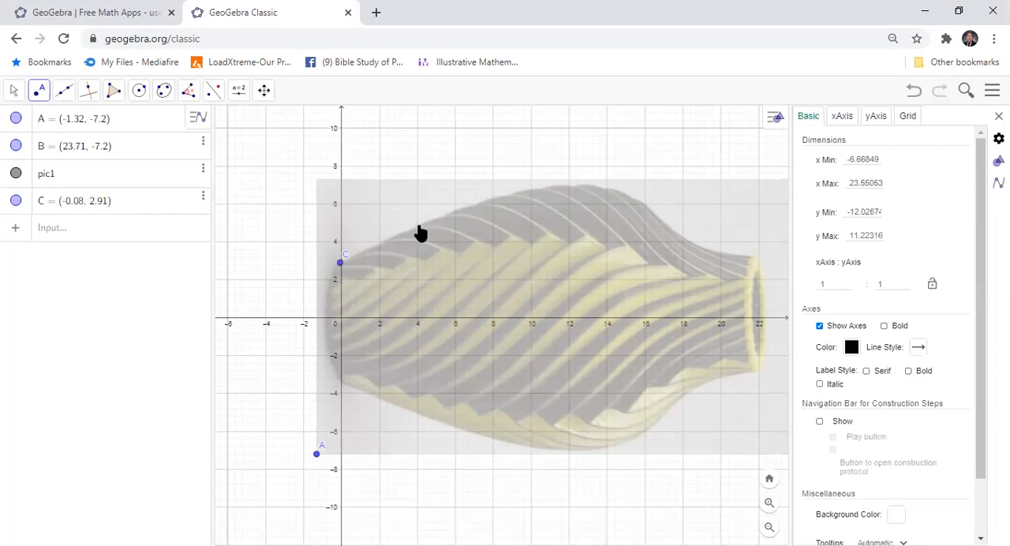
pyautogui.click(418, 227)
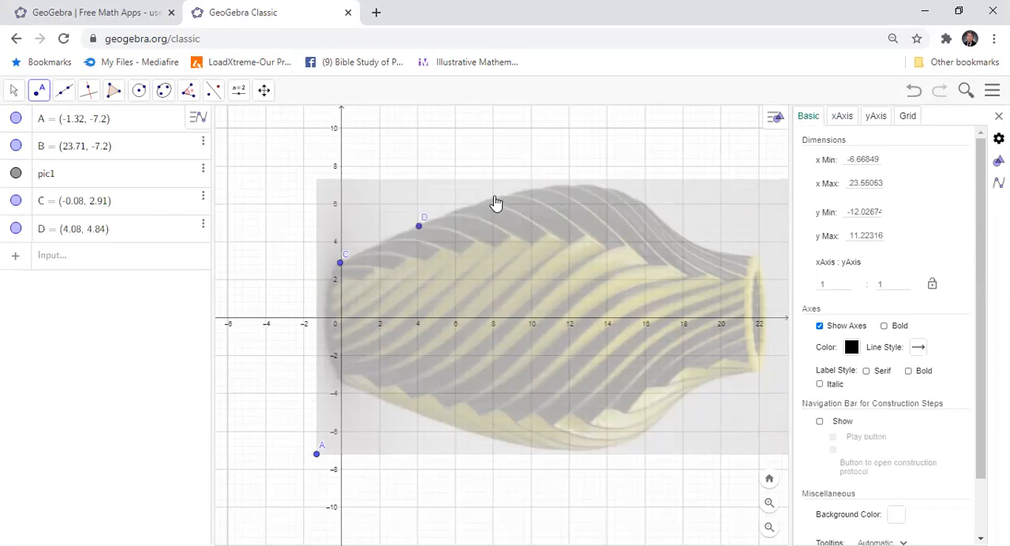
pyautogui.click(492, 197)
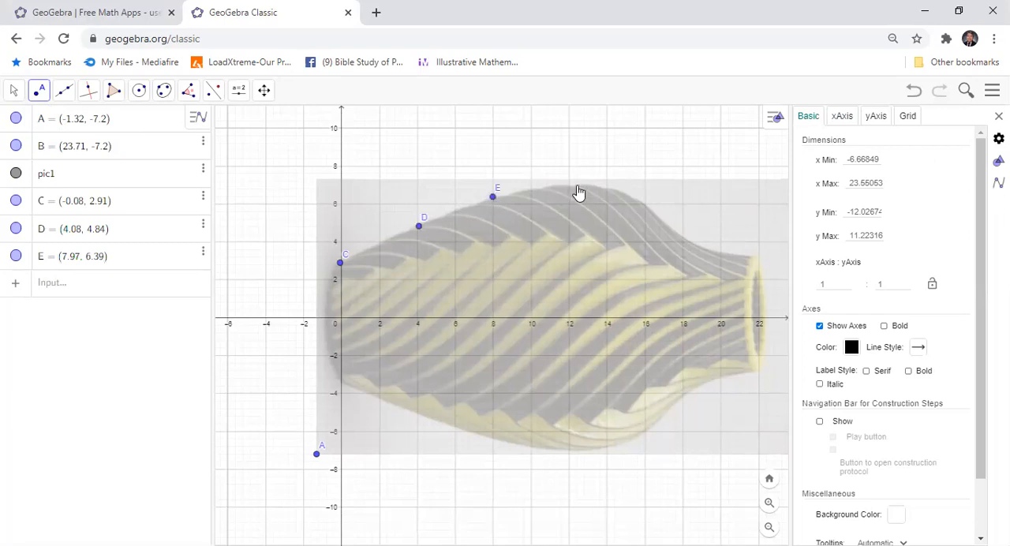
pyautogui.click(571, 187)
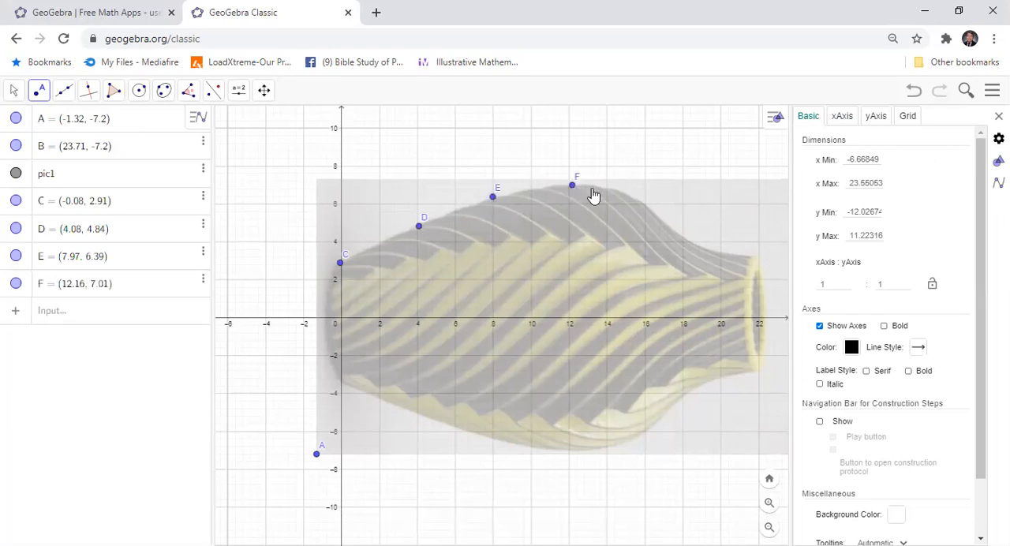
pyautogui.click(644, 204)
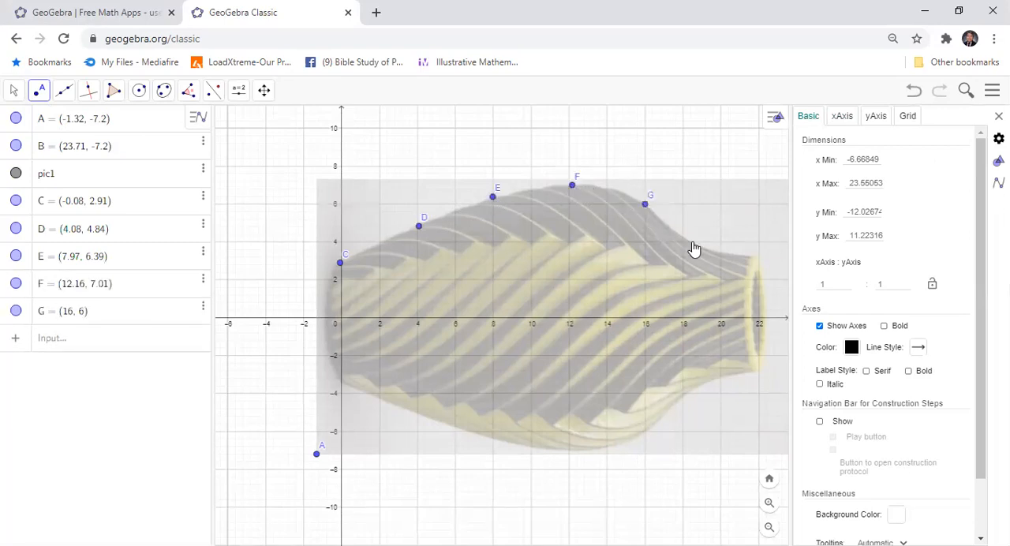
pyautogui.moveTo(742, 262)
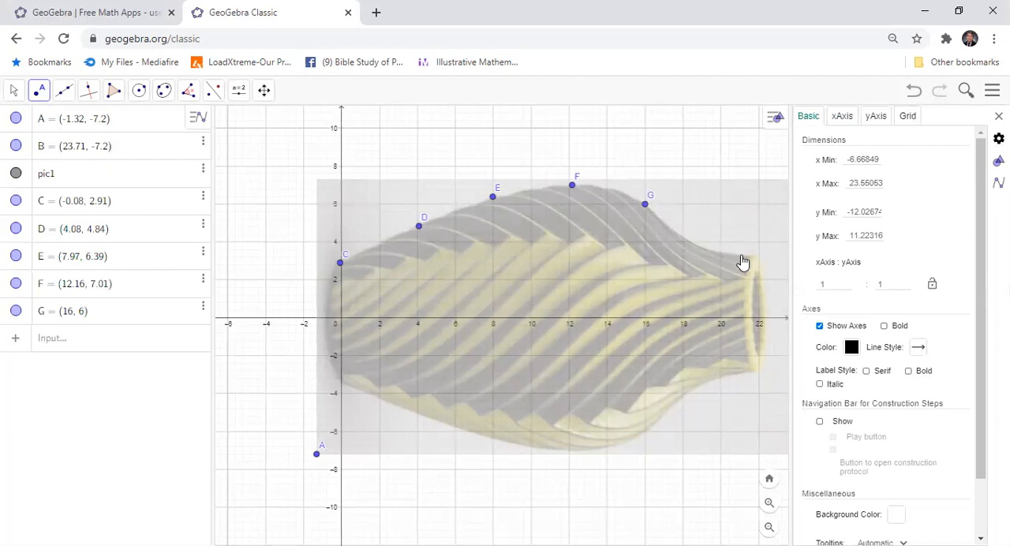
pyautogui.moveTo(695, 251)
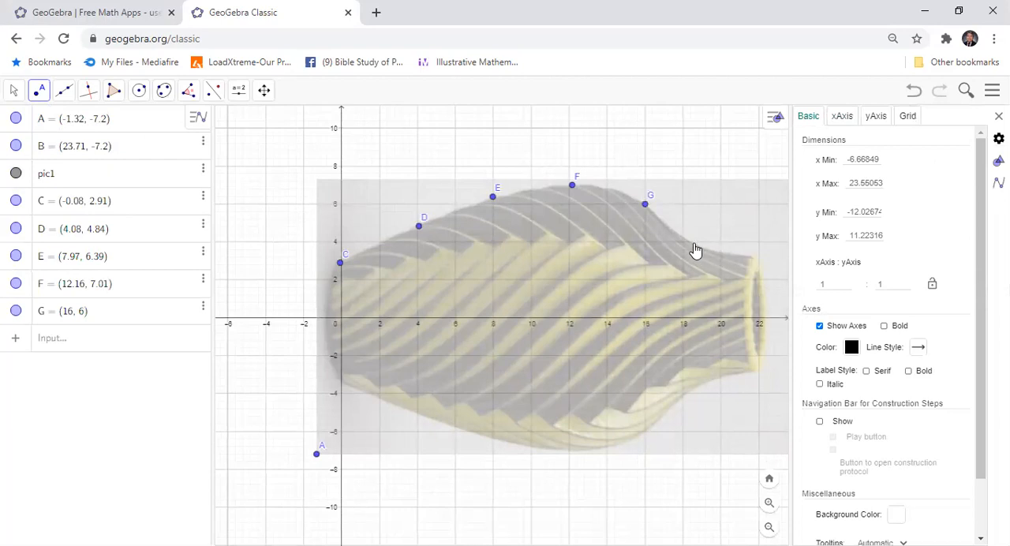
pyautogui.click(693, 243)
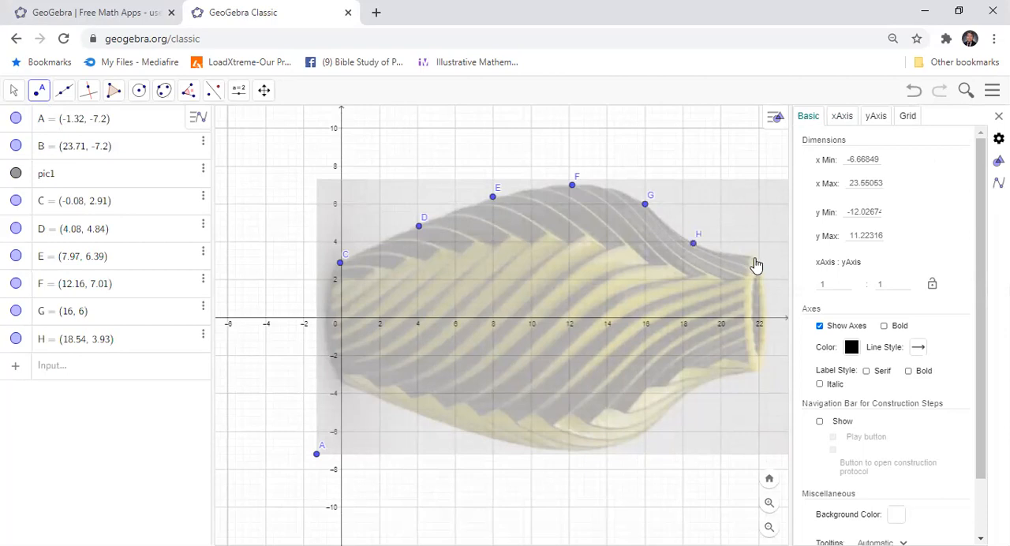
pyautogui.click(754, 256)
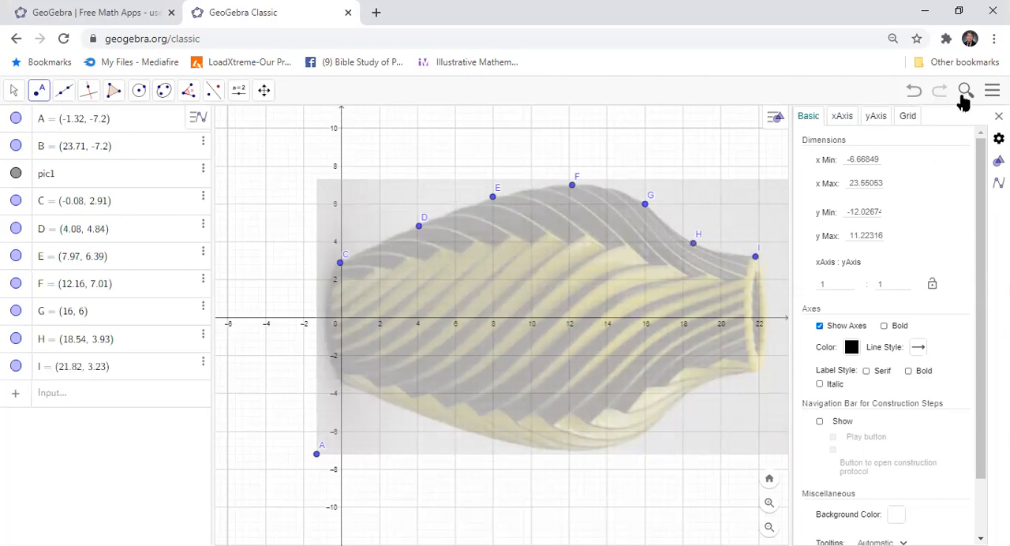
pyautogui.click(998, 116)
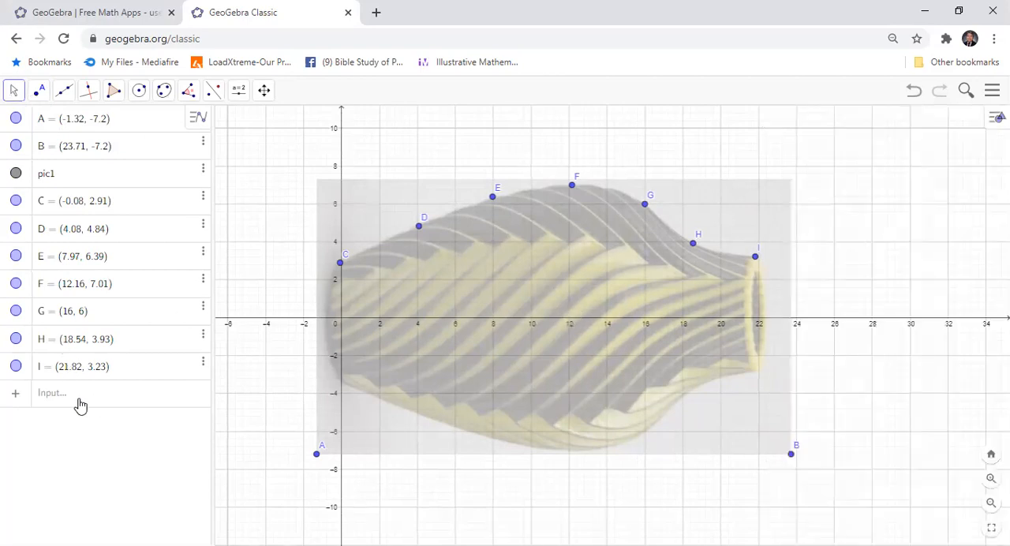
# Step: Enter FitPoly through the list C, D, E, F, G, H, I for the vase's upper outline
pyautogui.click(78, 393)
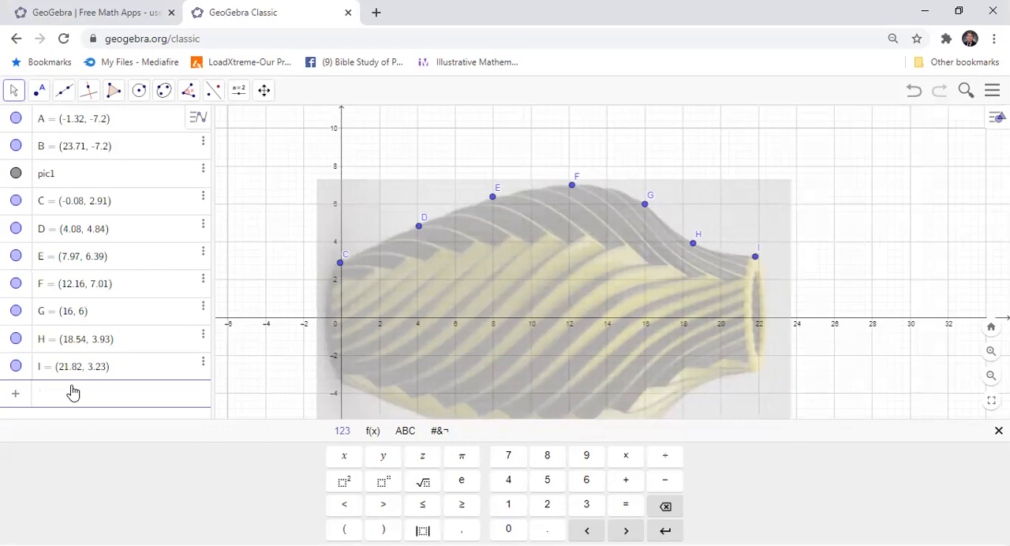
pyautogui.write('FITPOLY')
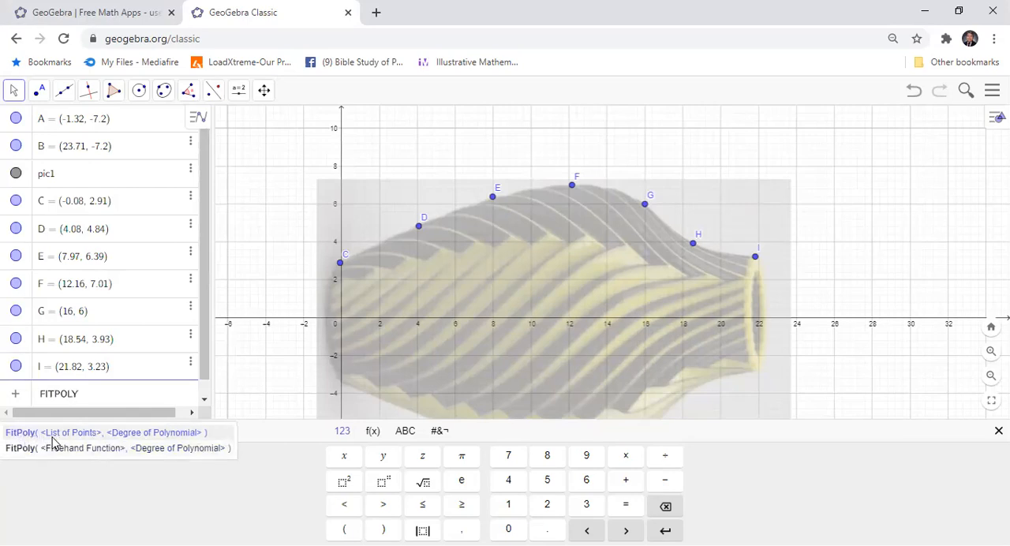
pyautogui.moveTo(76, 441)
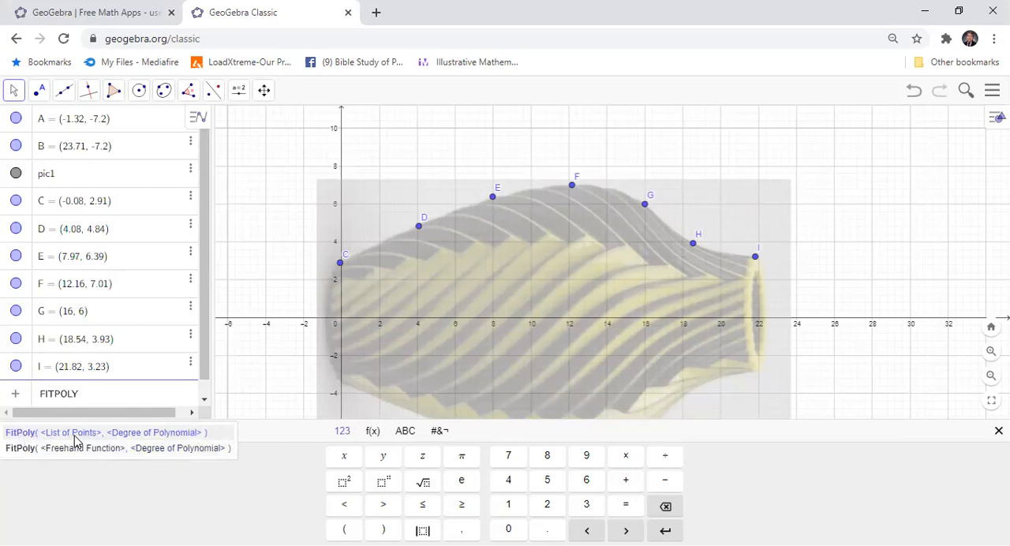
pyautogui.click(103, 433)
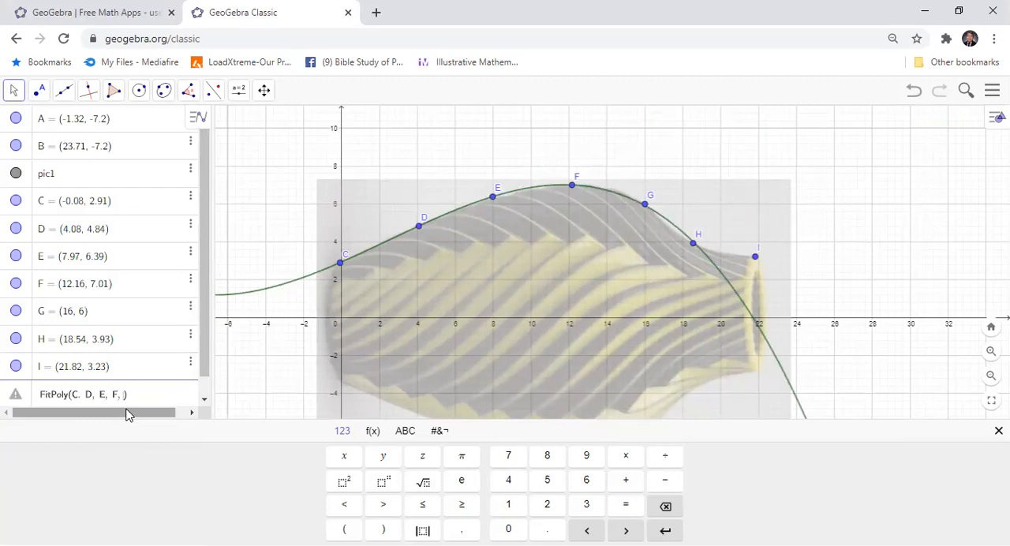
pyautogui.write('G, H, I')
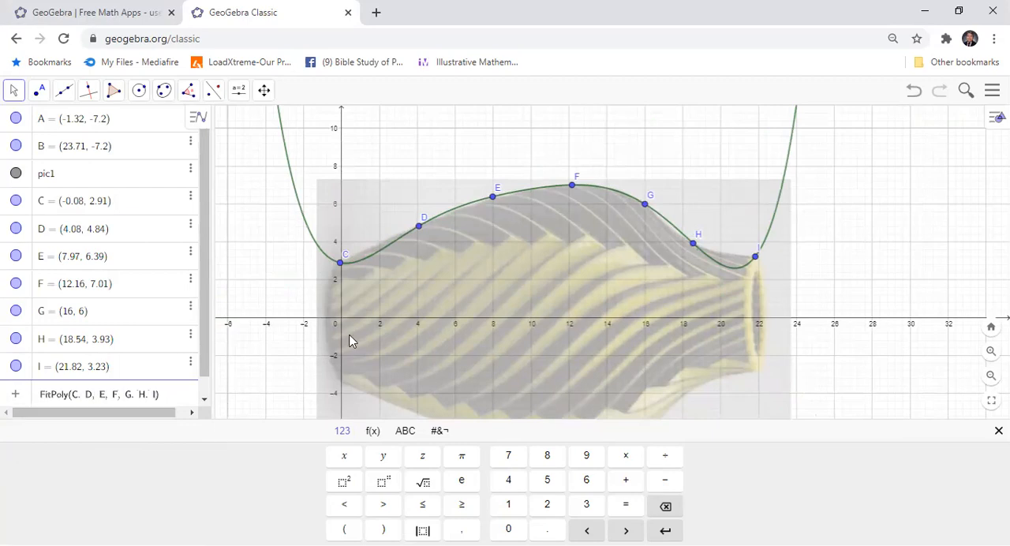
pyautogui.moveTo(402, 253)
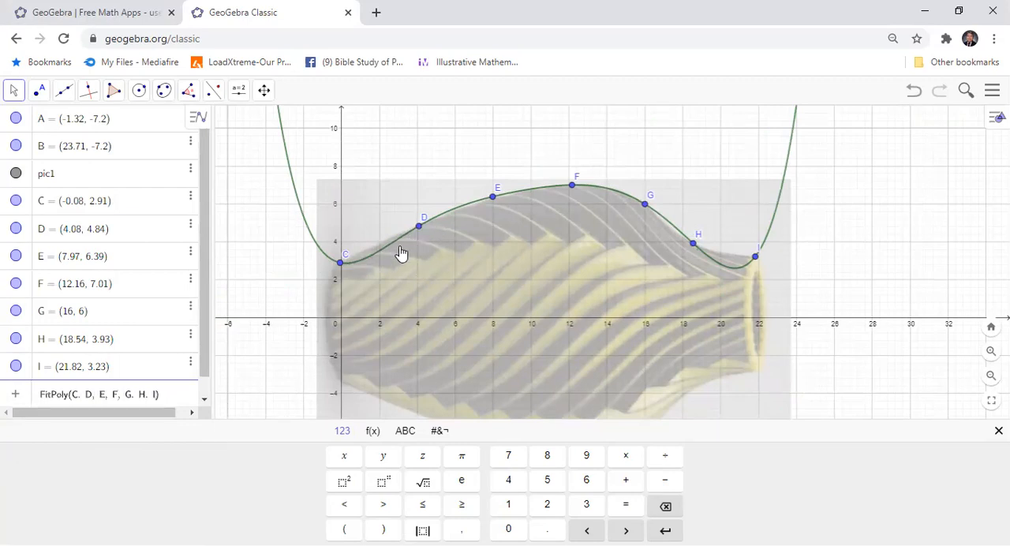
pyautogui.moveTo(354, 376)
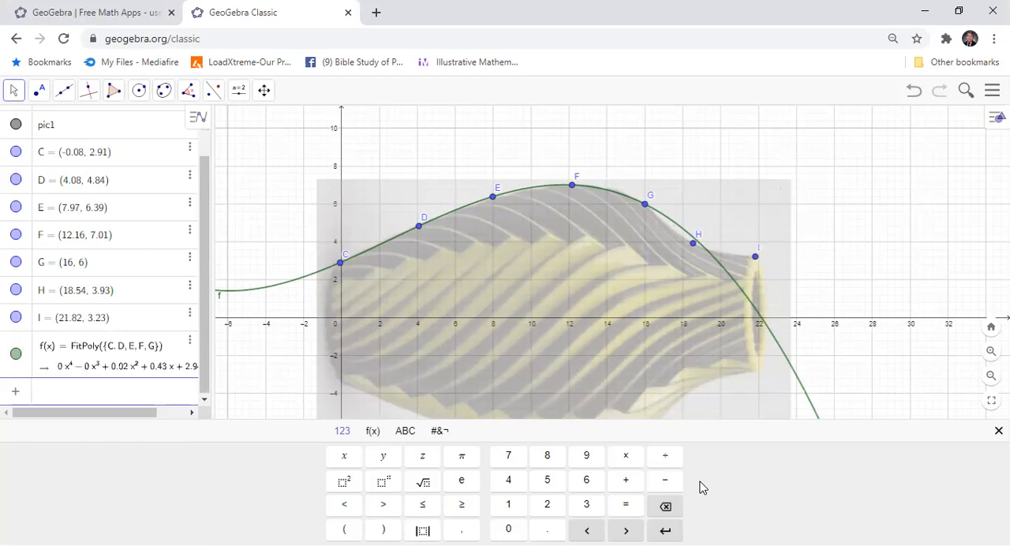
pyautogui.moveTo(667, 480)
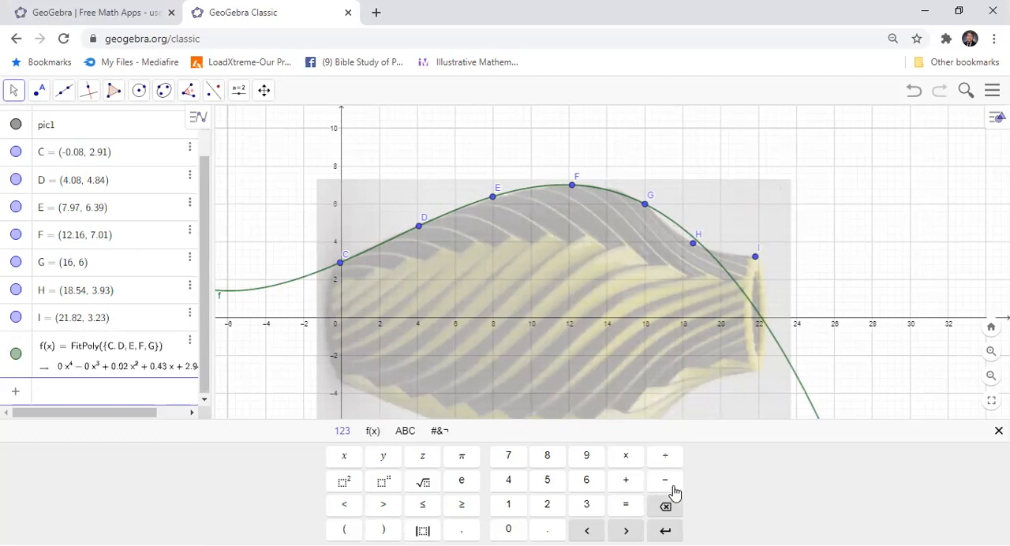
pyautogui.moveTo(714, 521)
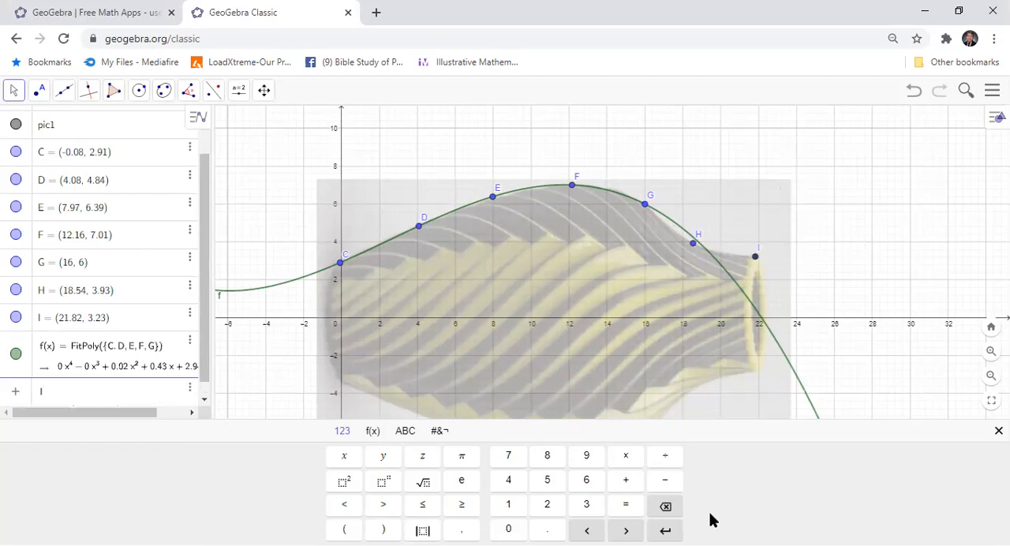
# Step: Define h(x)=If(x(C) ≤ x ≤ x(G), f(x)) and hide the full curve f
pyautogui.write('IF')
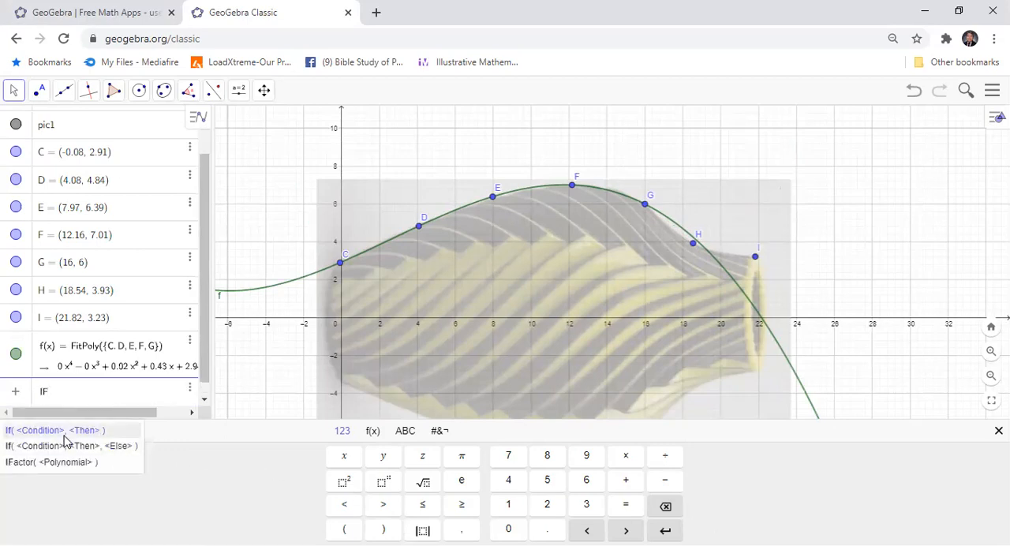
pyautogui.click(56, 430)
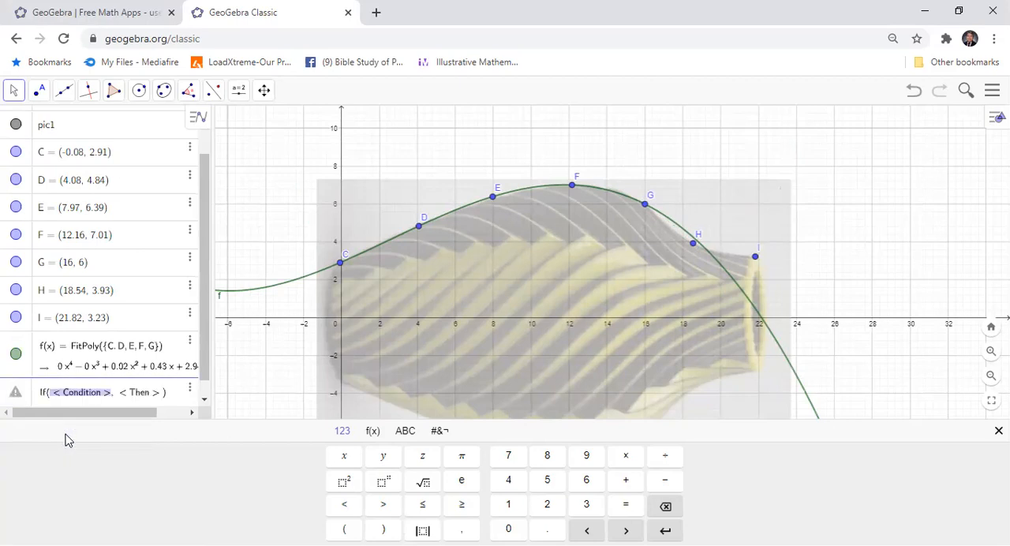
pyautogui.moveTo(156, 411)
pyautogui.write('x(C')
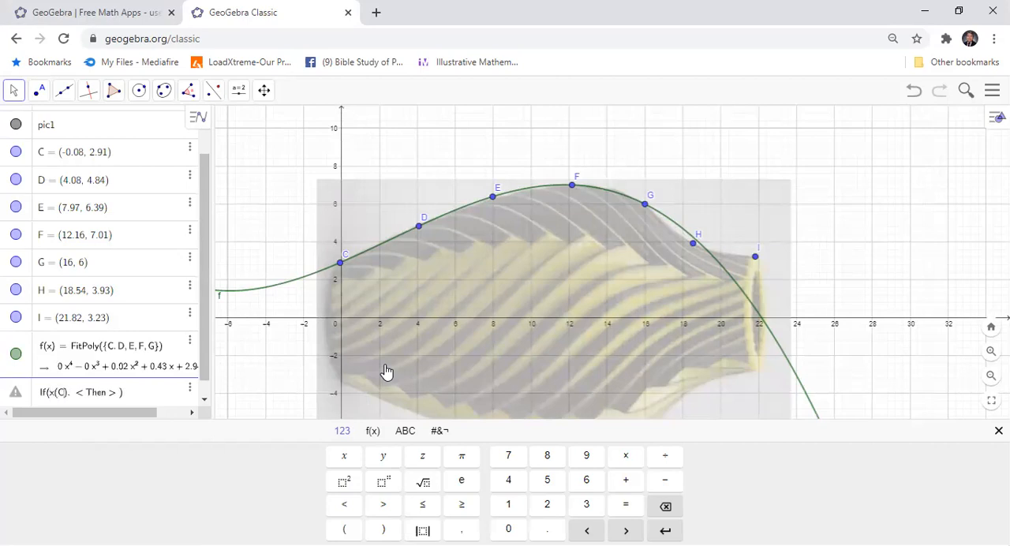
pyautogui.click(423, 505)
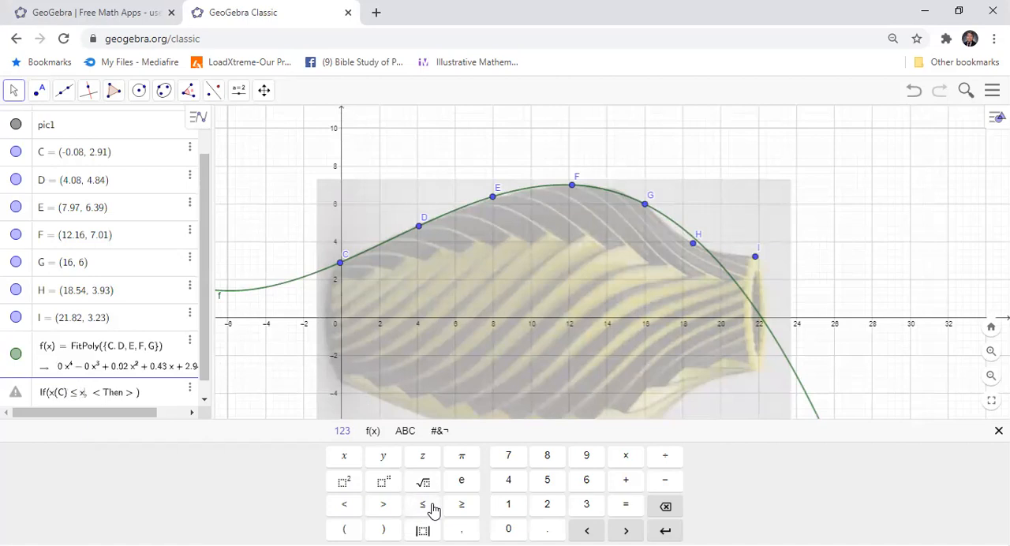
pyautogui.click(423, 505)
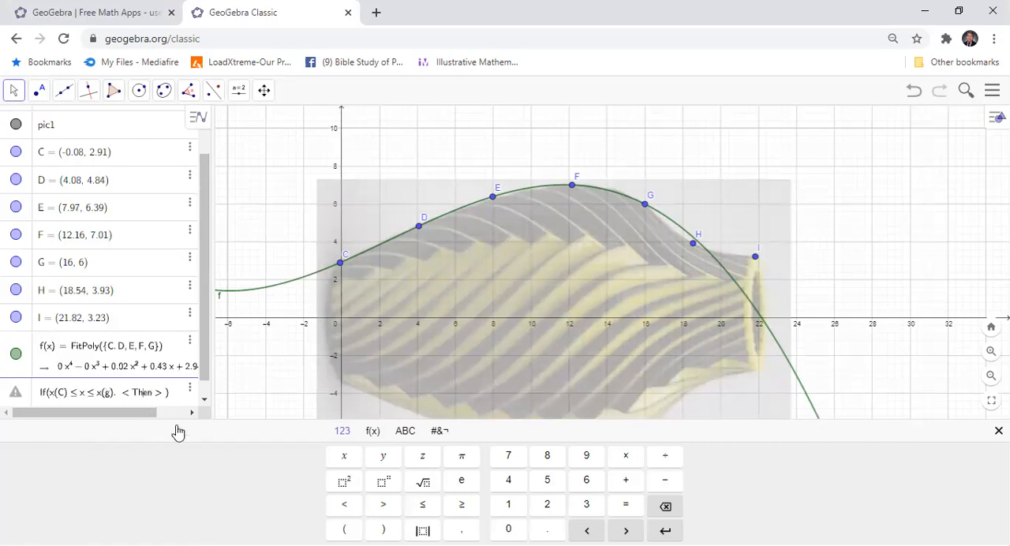
pyautogui.moveTo(241, 467)
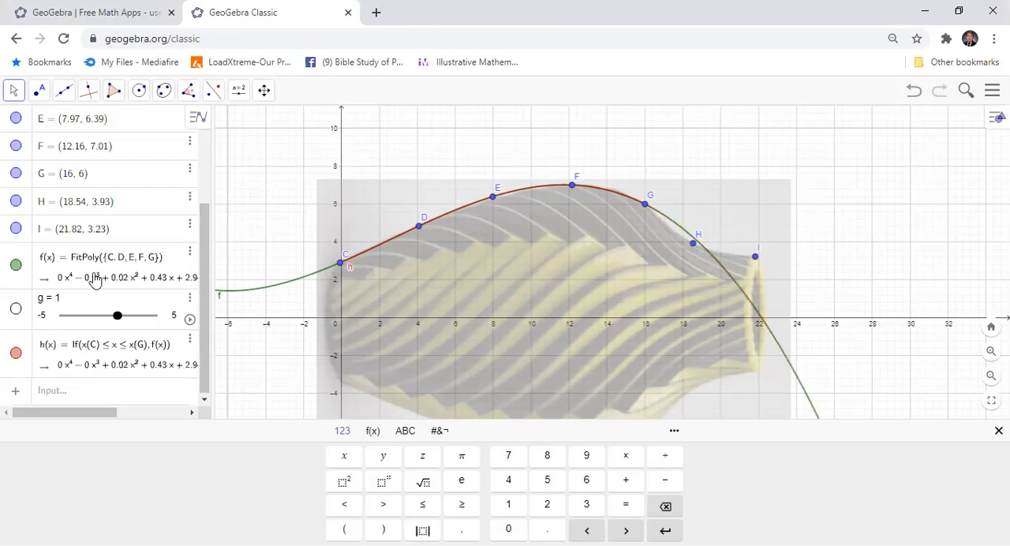
pyautogui.click(16, 265)
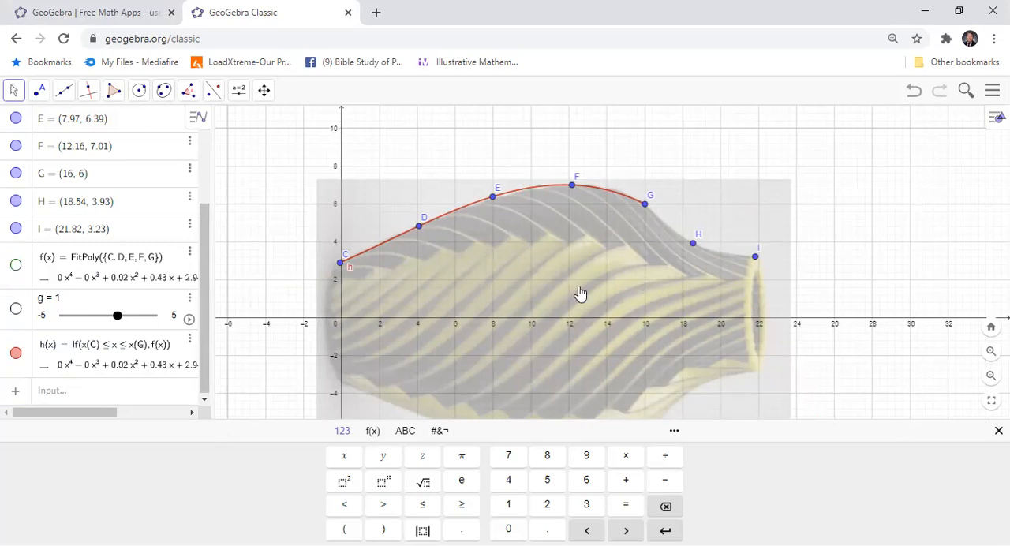
pyautogui.moveTo(625, 213)
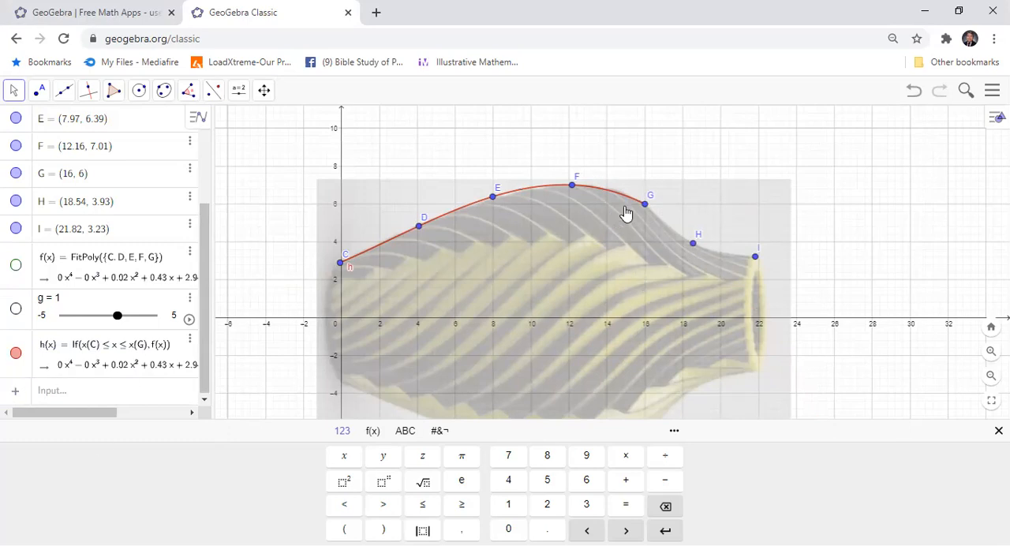
pyautogui.moveTo(219, 381)
pyautogui.write('fitpoly')
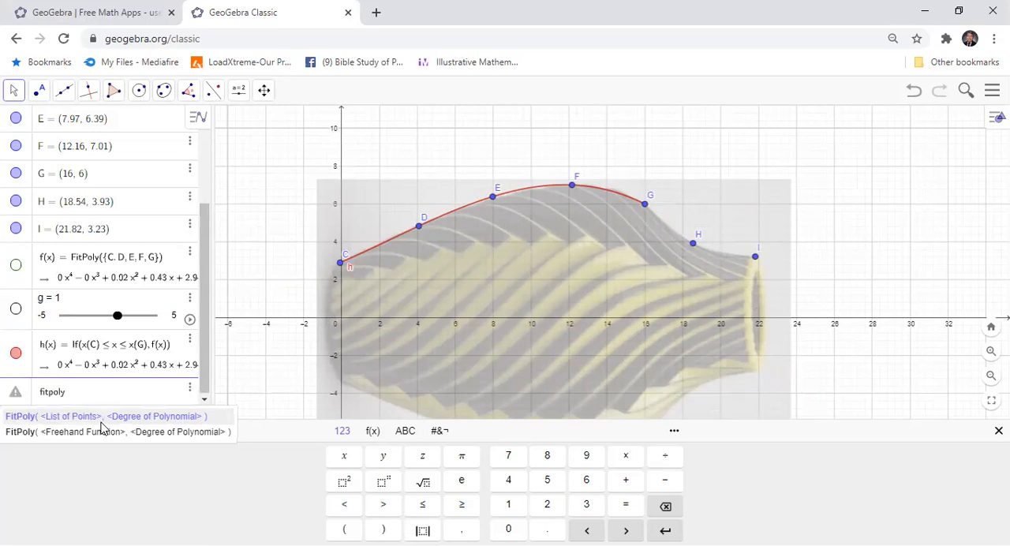
# Step: Define p(x) as FitPoly through points G, H, I along the vase's neck
pyautogui.click(103, 417)
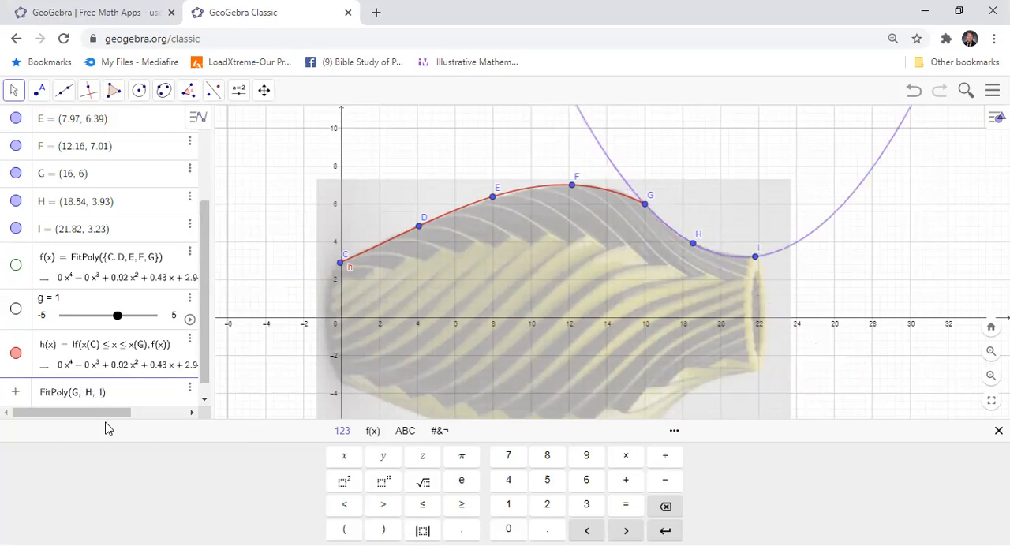
pyautogui.moveTo(303, 353)
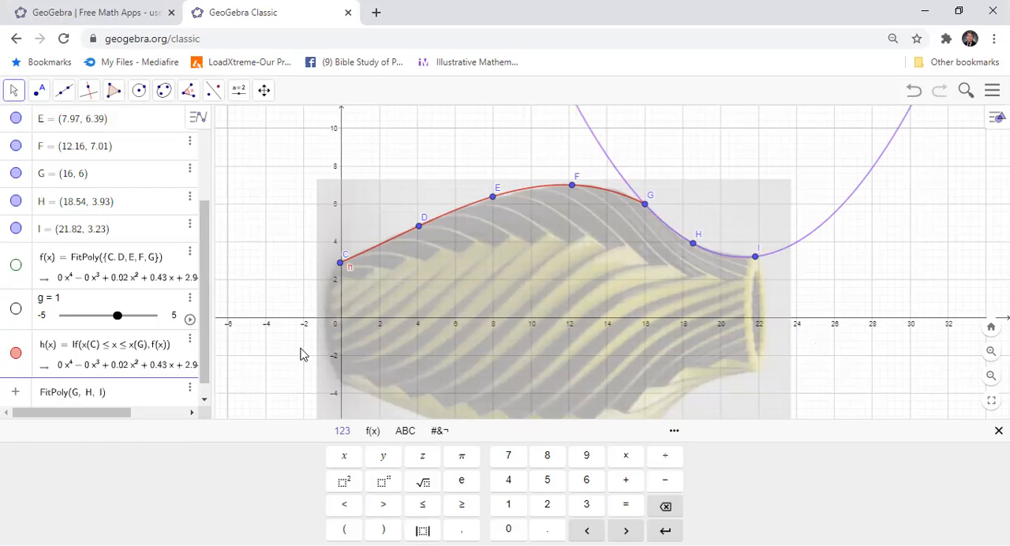
pyautogui.press('Return')
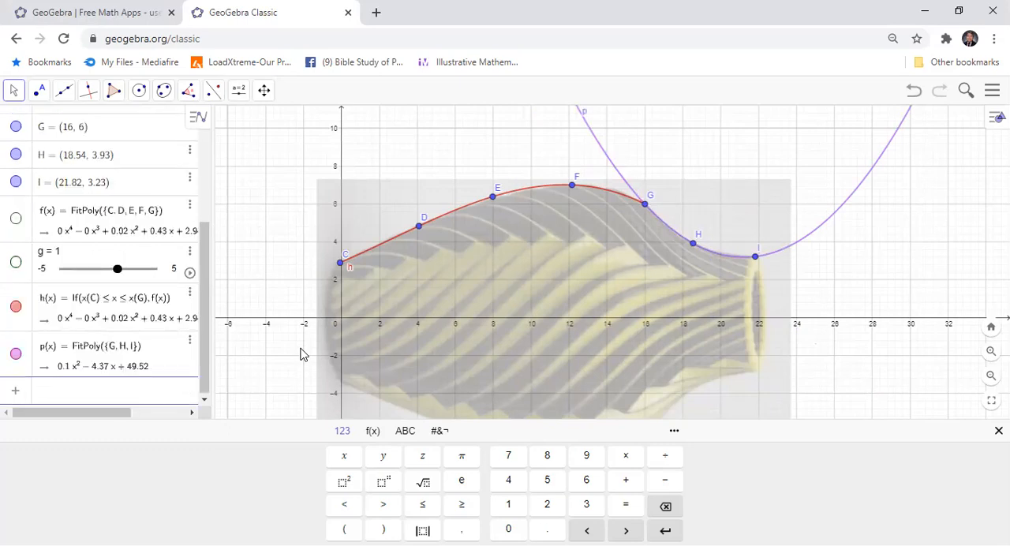
pyautogui.moveTo(269, 360)
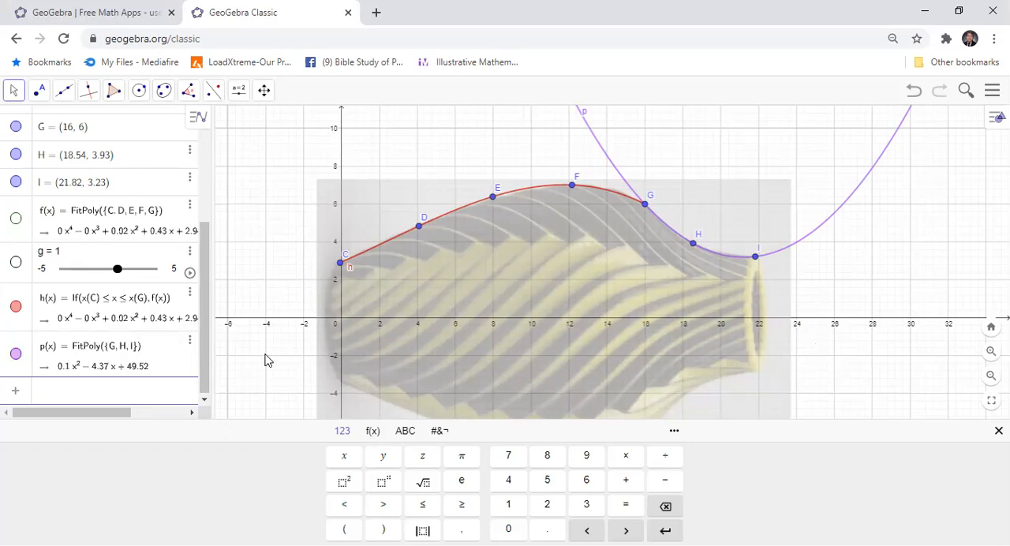
pyautogui.moveTo(90, 401)
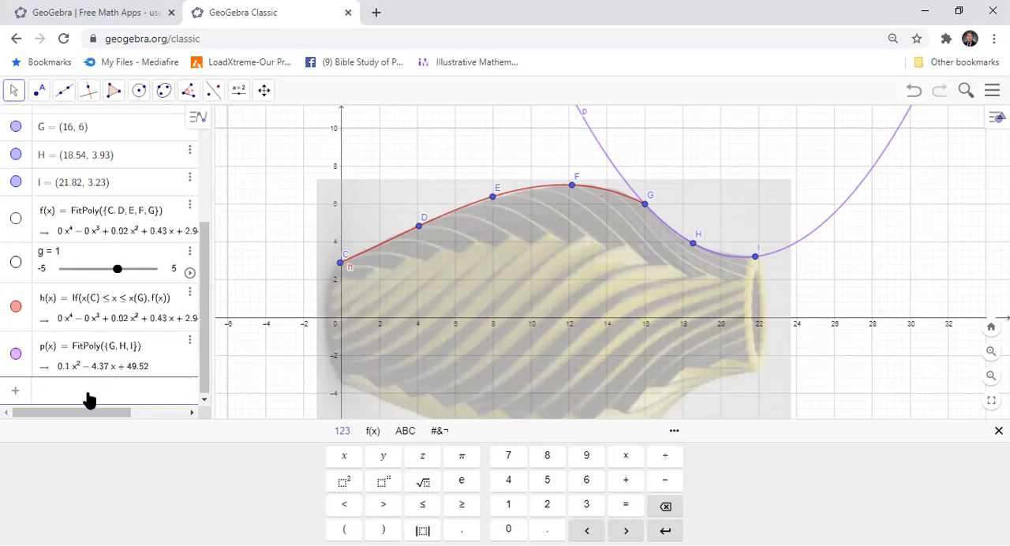
pyautogui.moveTo(88, 398)
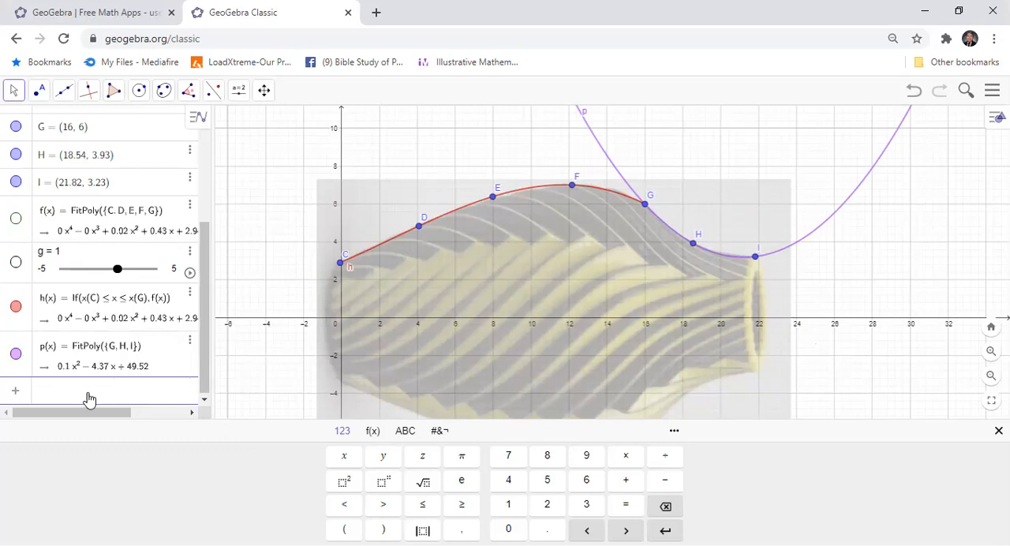
# Step: Define q(x)=If(x(G) ≤ x ≤ x(I), p(x)) and hide the unrestricted curve p
pyautogui.write('if')
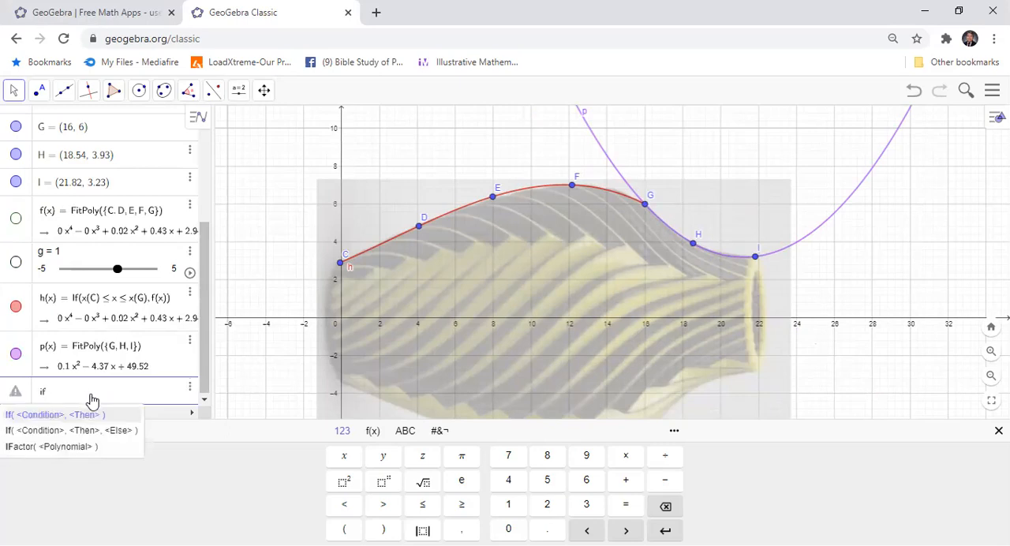
pyautogui.click(55, 413)
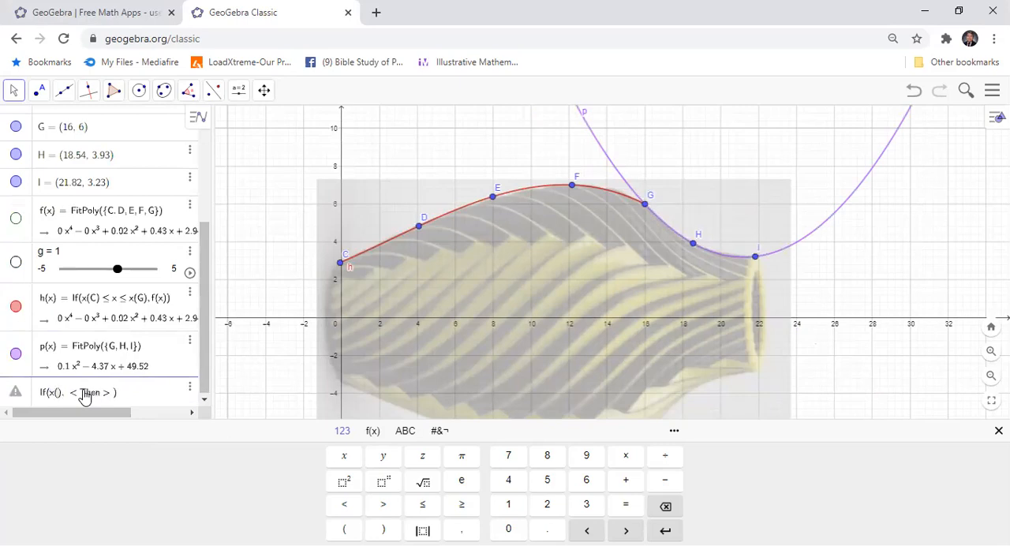
pyautogui.write('G')
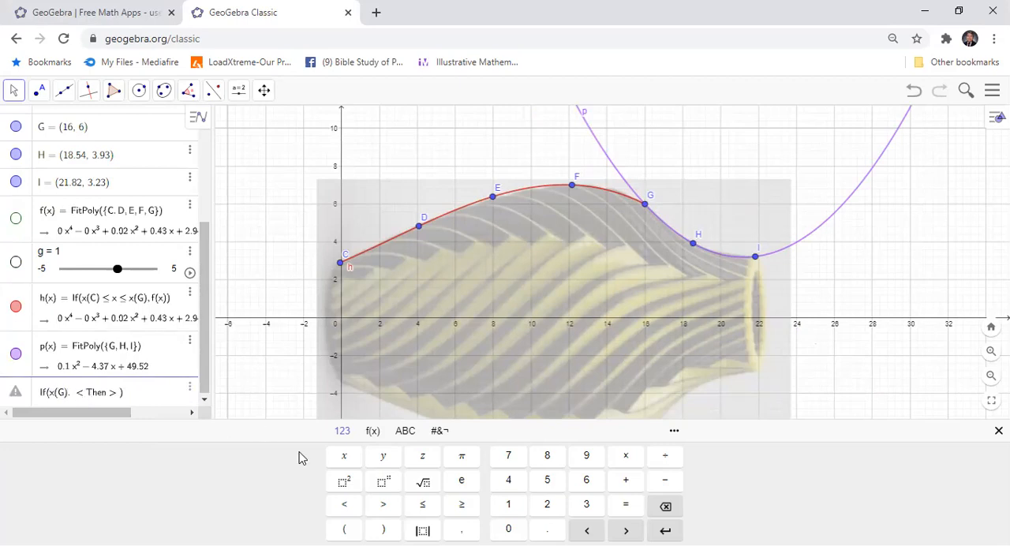
pyautogui.click(423, 505)
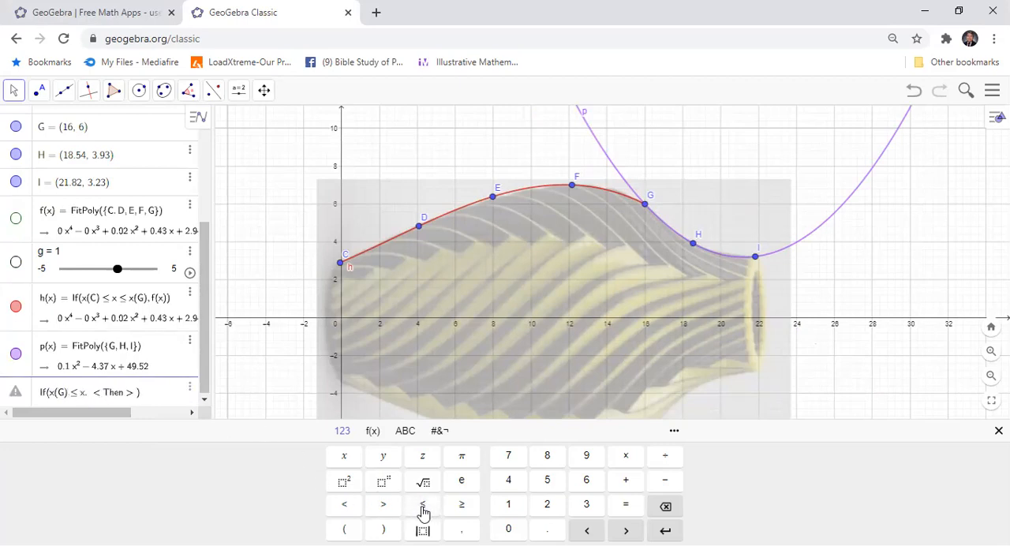
pyautogui.click(423, 505)
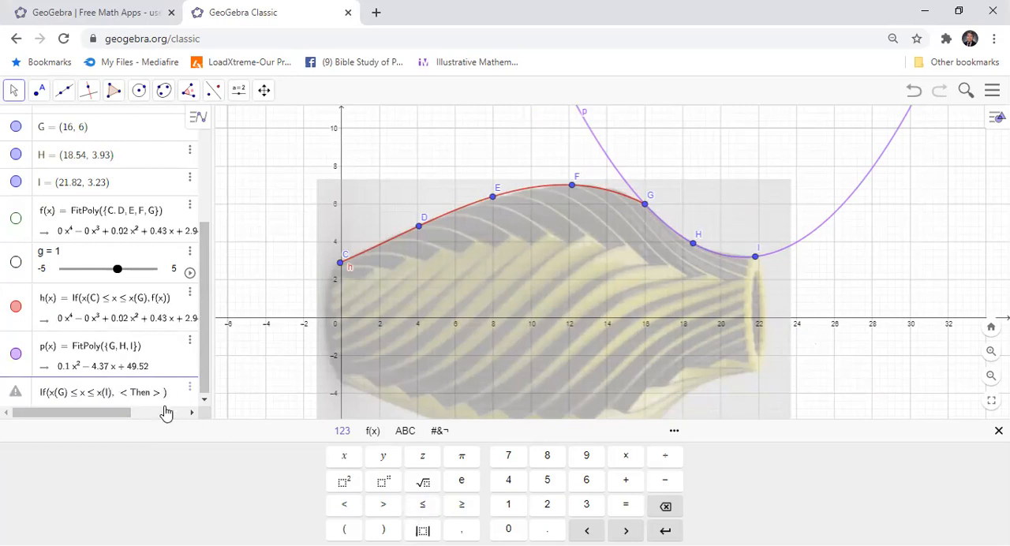
pyautogui.moveTo(179, 439)
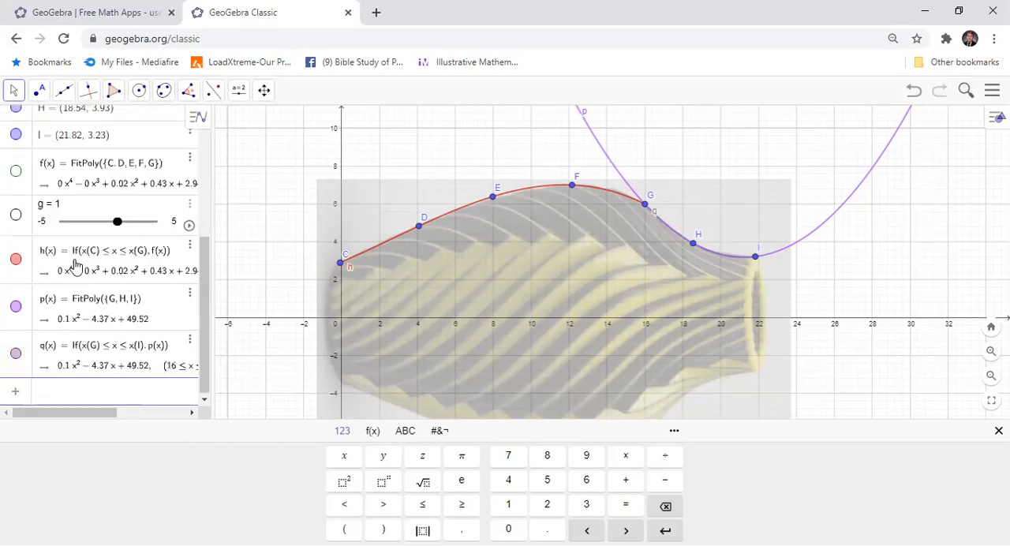
pyautogui.click(16, 306)
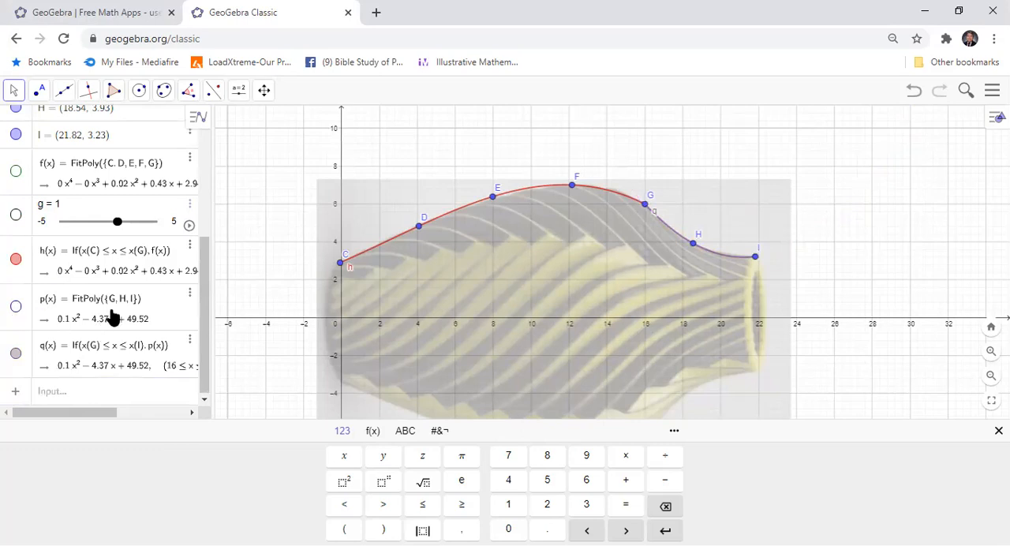
pyautogui.moveTo(440, 208)
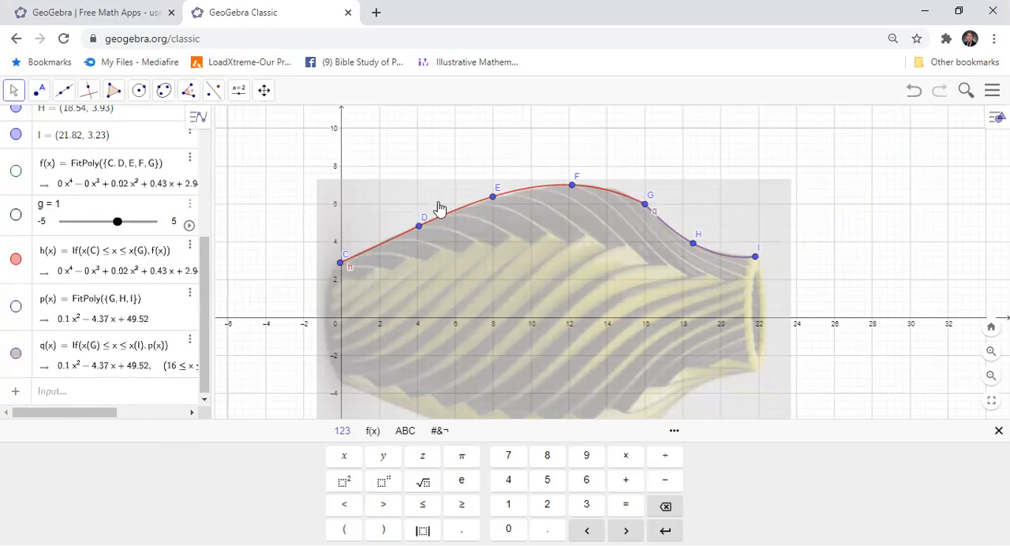
pyautogui.moveTo(565, 208)
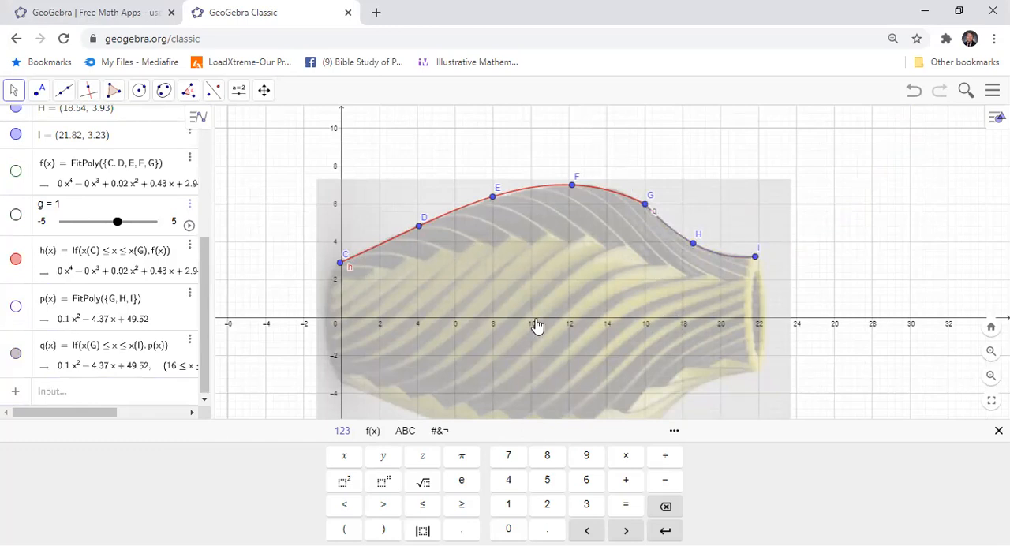
pyautogui.moveTo(742, 251)
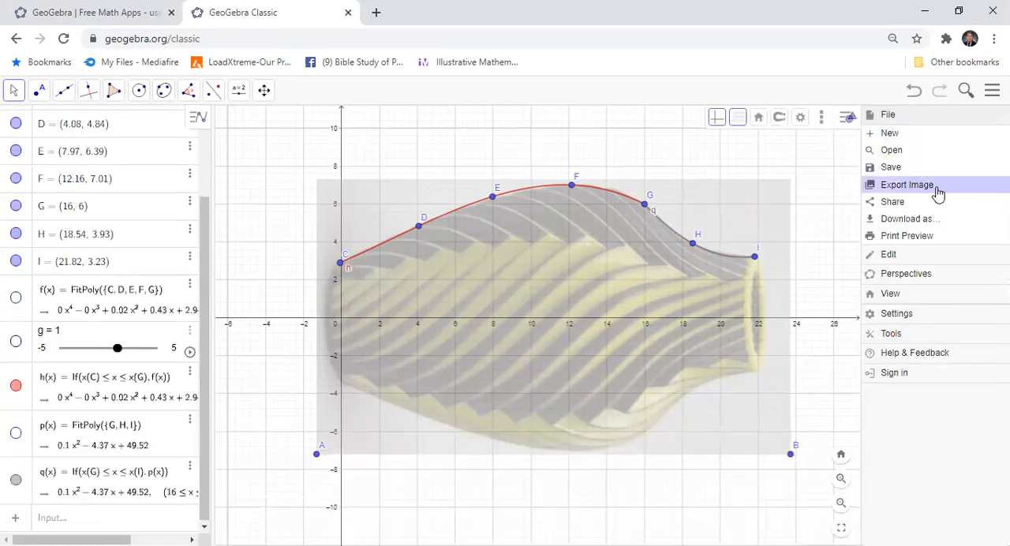
pyautogui.moveTo(890, 294)
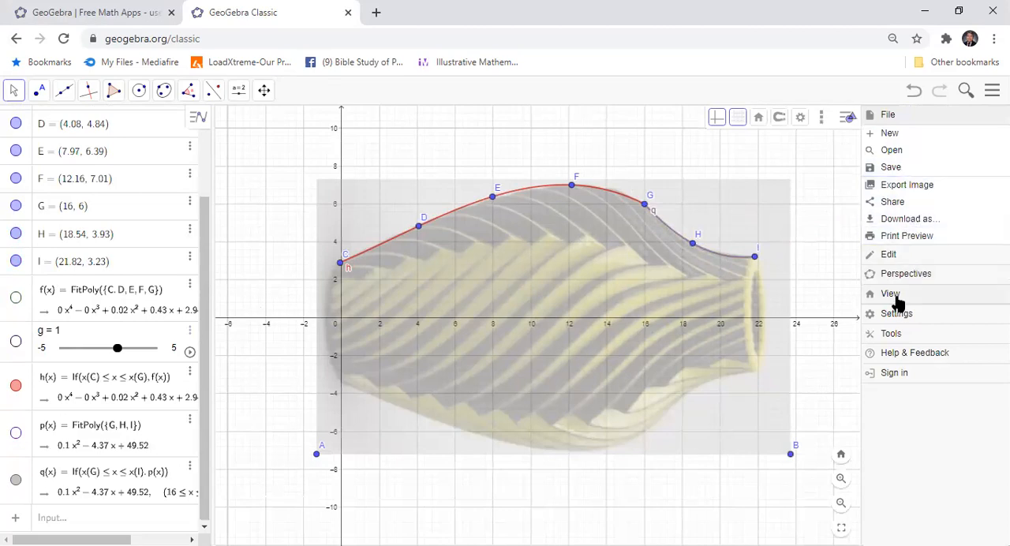
# Step: Show the 3D Graphics view from the View menu beside the 2D profile
pyautogui.click(890, 294)
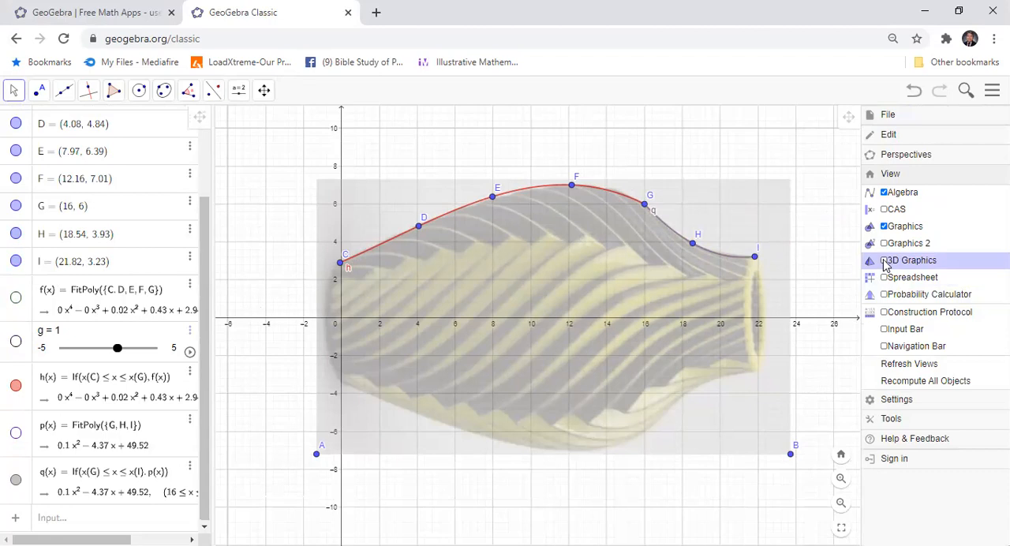
pyautogui.click(910, 260)
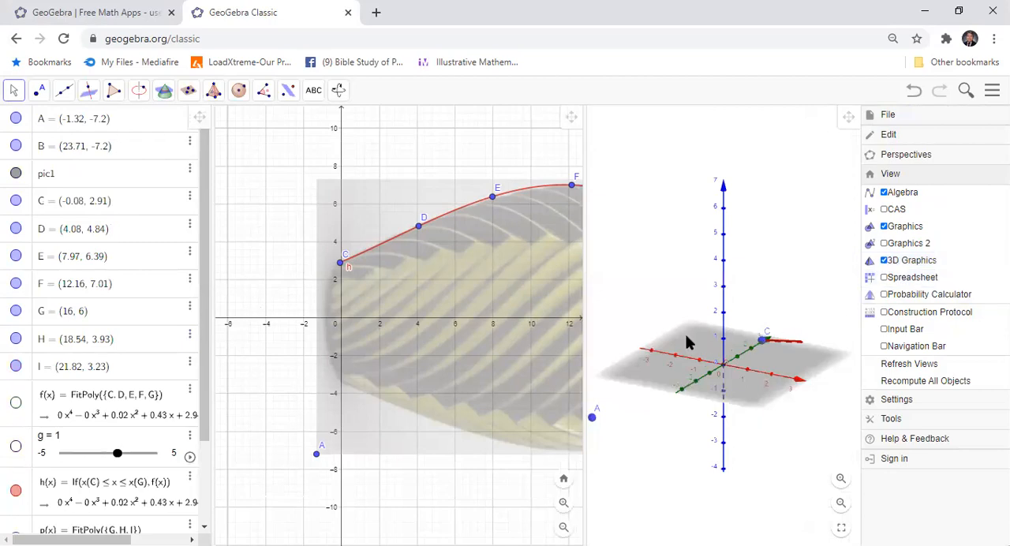
pyautogui.moveTo(585, 273)
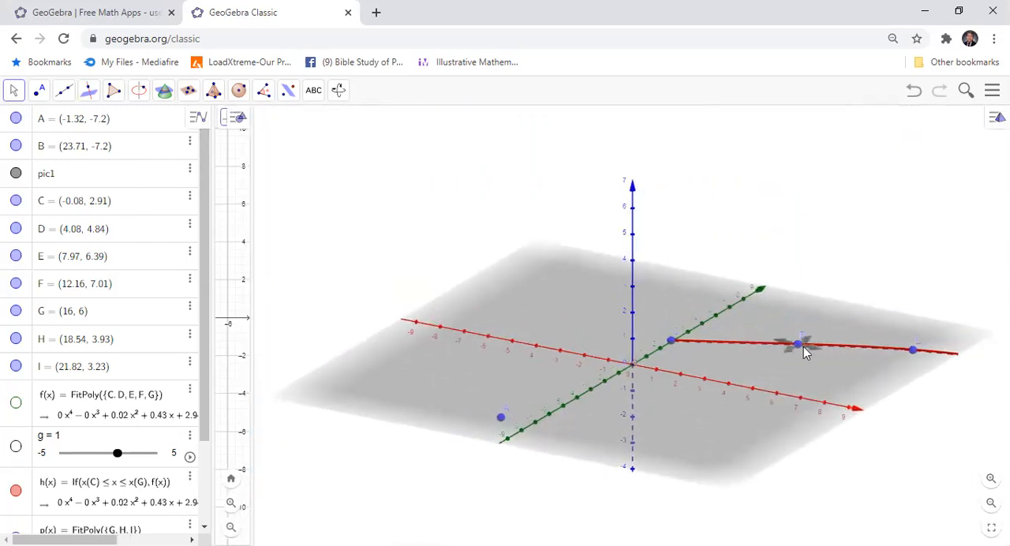
# Step: Hide the base plane via the 3D view options and untick the control points' visibility
pyautogui.rightClick(797, 344)
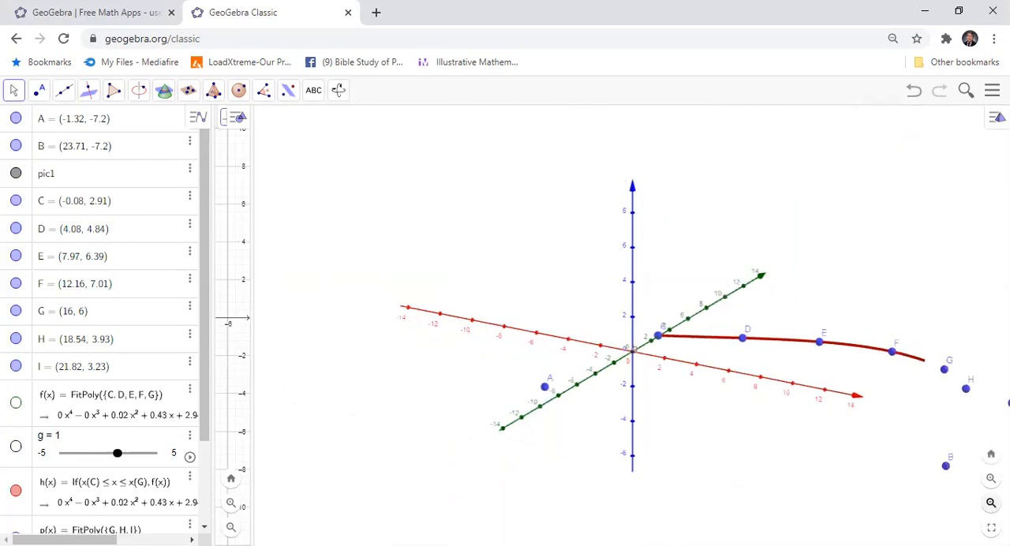
pyautogui.scroll(-3)
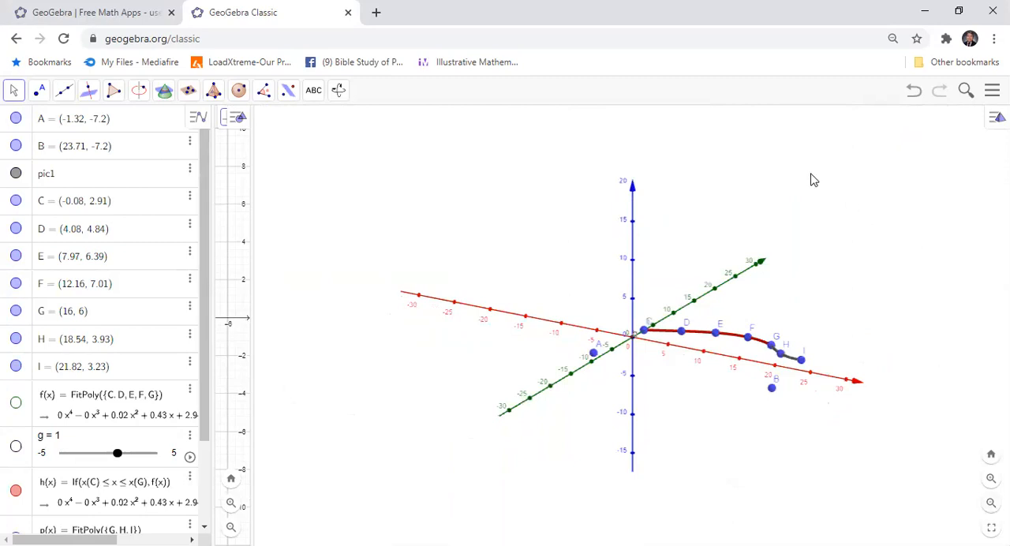
pyautogui.click(16, 119)
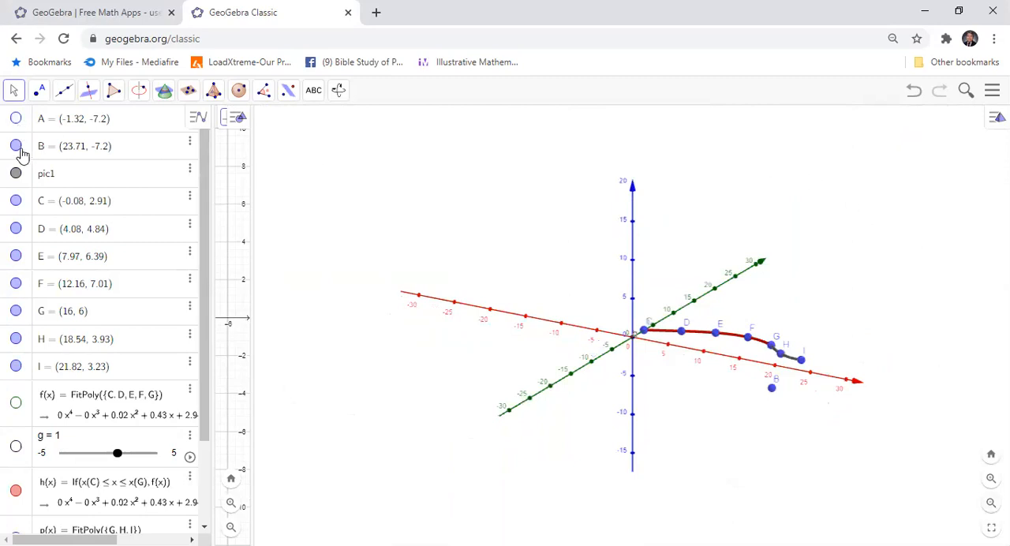
pyautogui.click(16, 145)
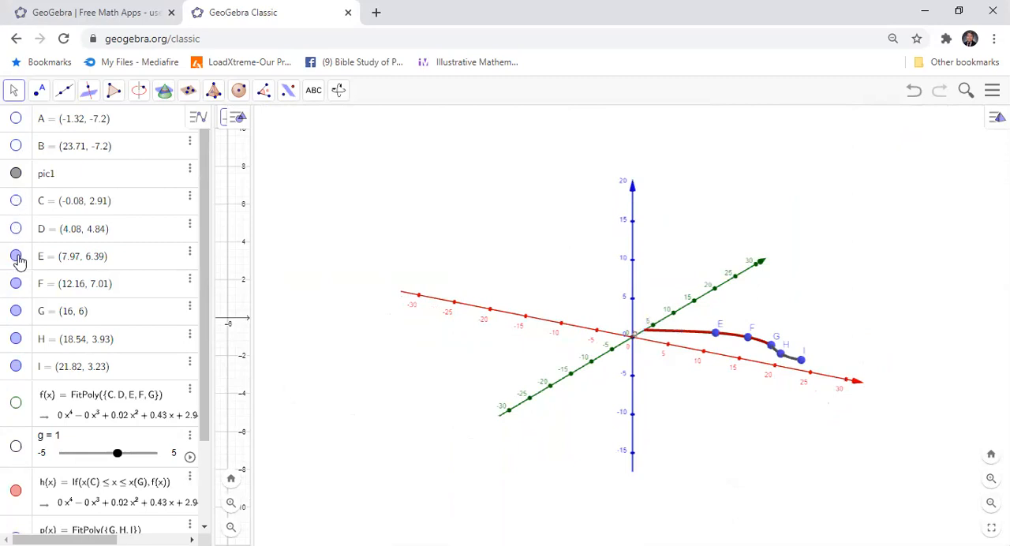
pyautogui.click(16, 256)
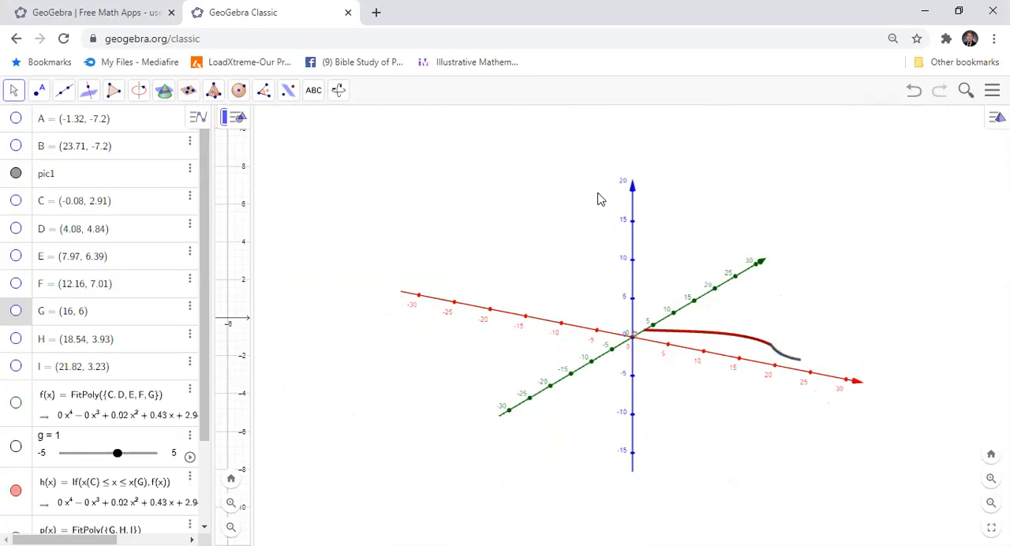
pyautogui.moveTo(373, 117)
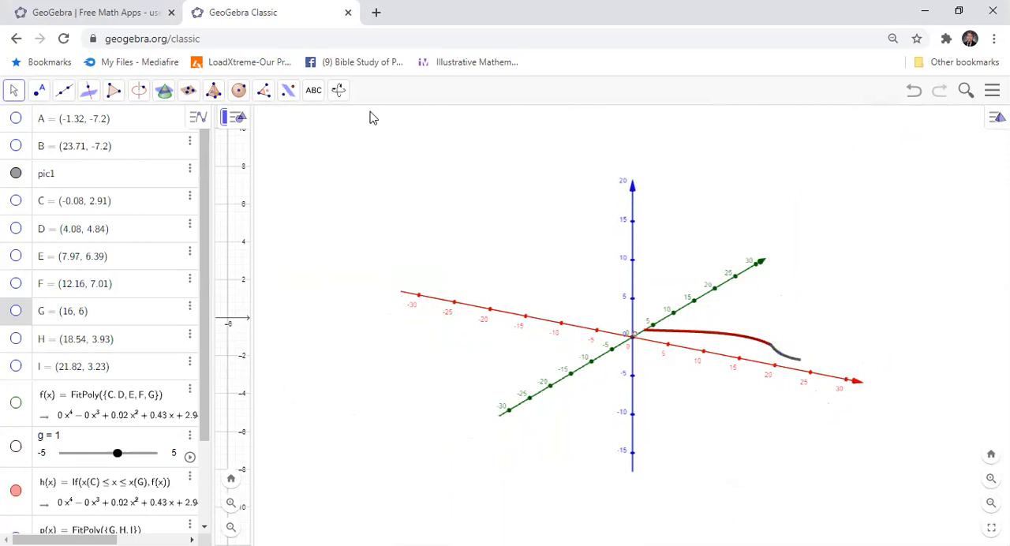
# Step: Rotate and zoom out the 3D view so only the red and grey profile curves show
pyautogui.click(338, 88)
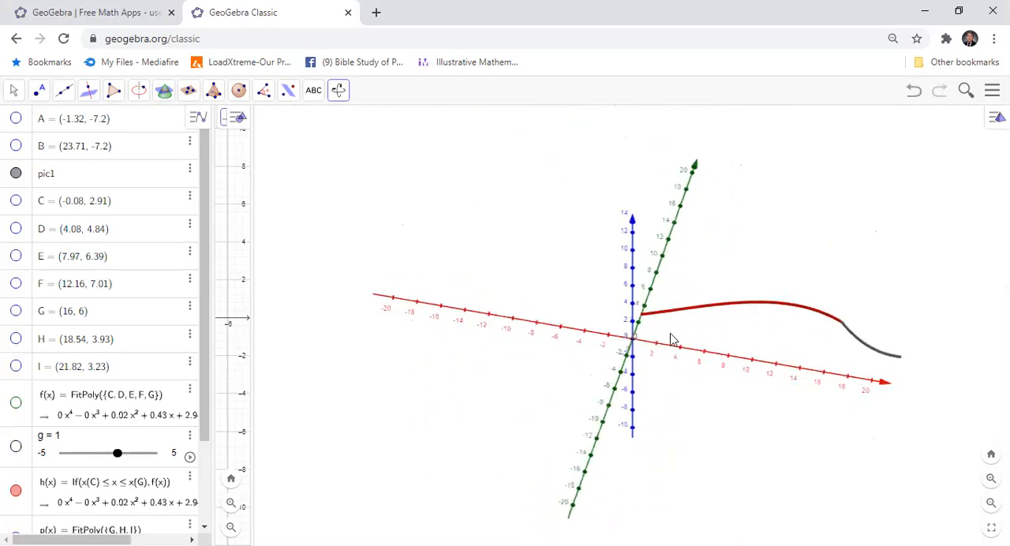
pyautogui.moveTo(155, 426)
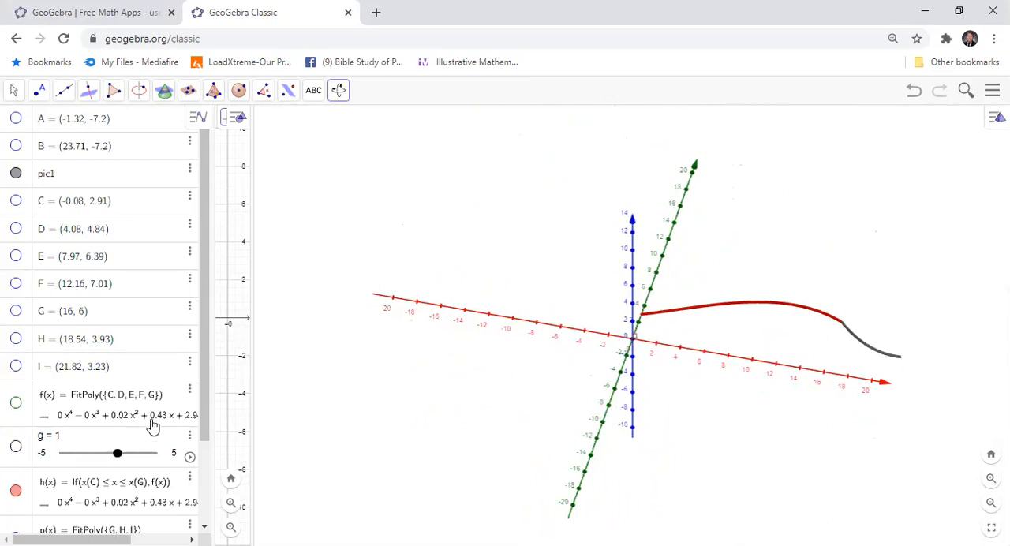
pyautogui.scroll(-3)
pyautogui.write('su')
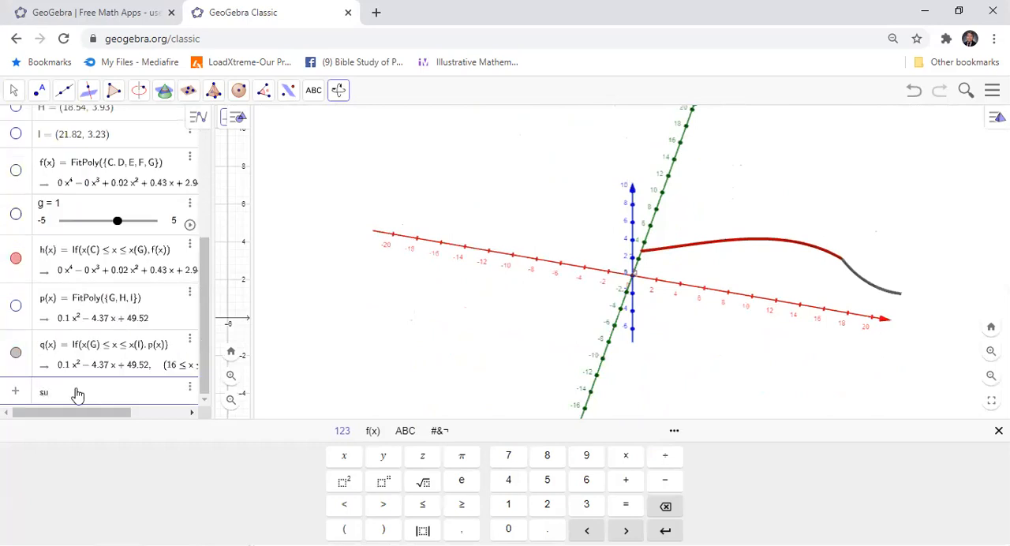
# Step: Enter Surface(h, 2π, xAxis) to revolve curve h into the blue vase body
pyautogui.write('rf')
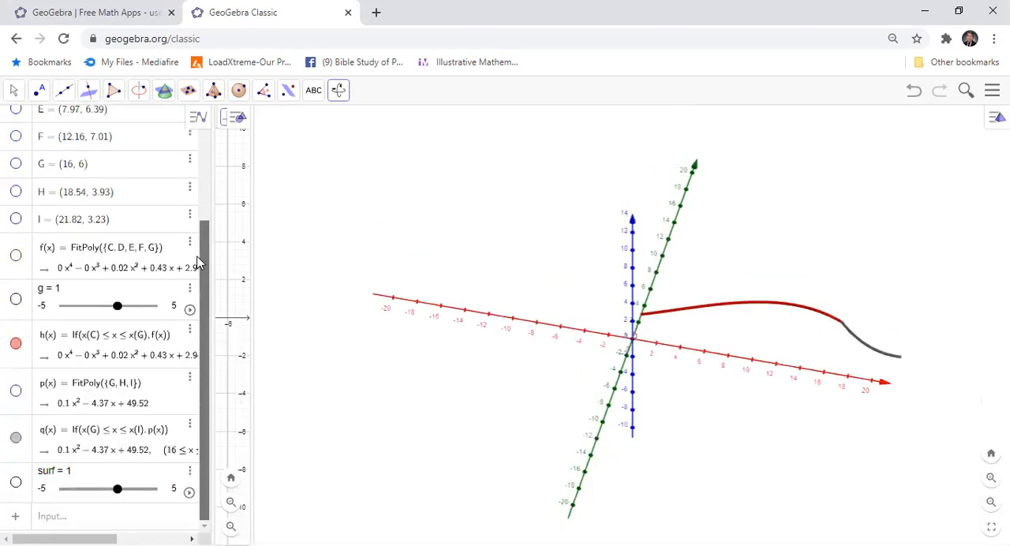
pyautogui.moveTo(196, 281)
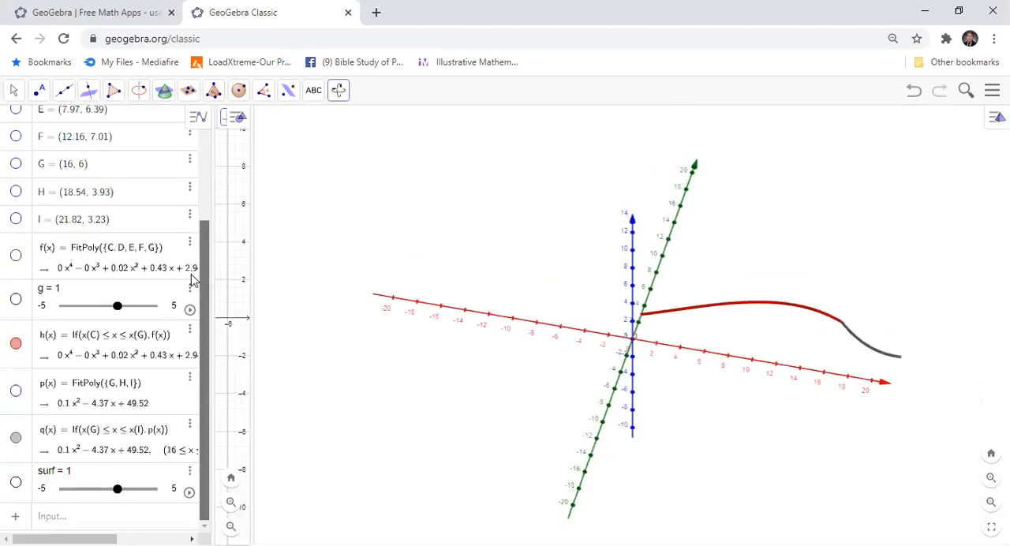
pyautogui.moveTo(202, 353)
pyautogui.write('Surface(h, , < Line >)')
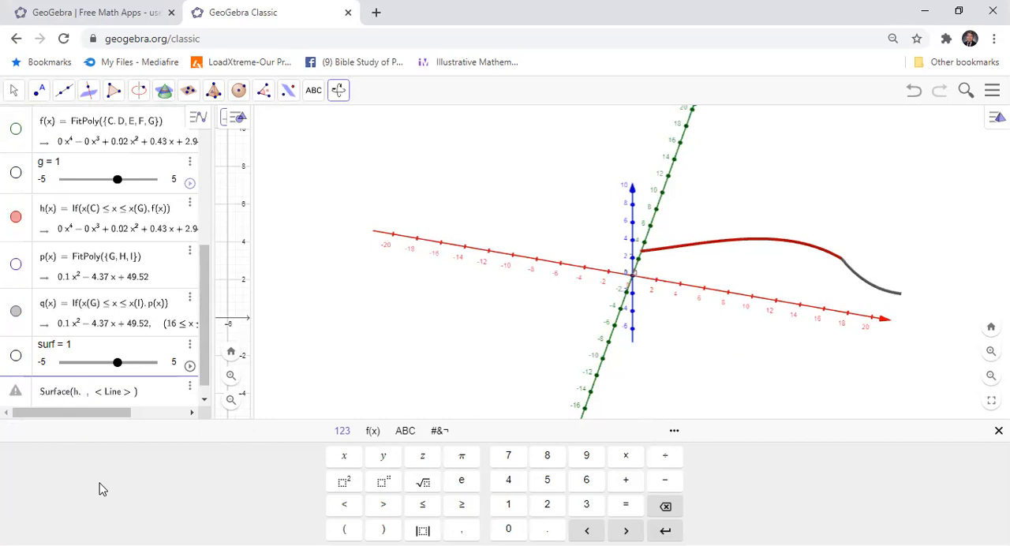
pyautogui.moveTo(107, 488)
pyautogui.write('2')
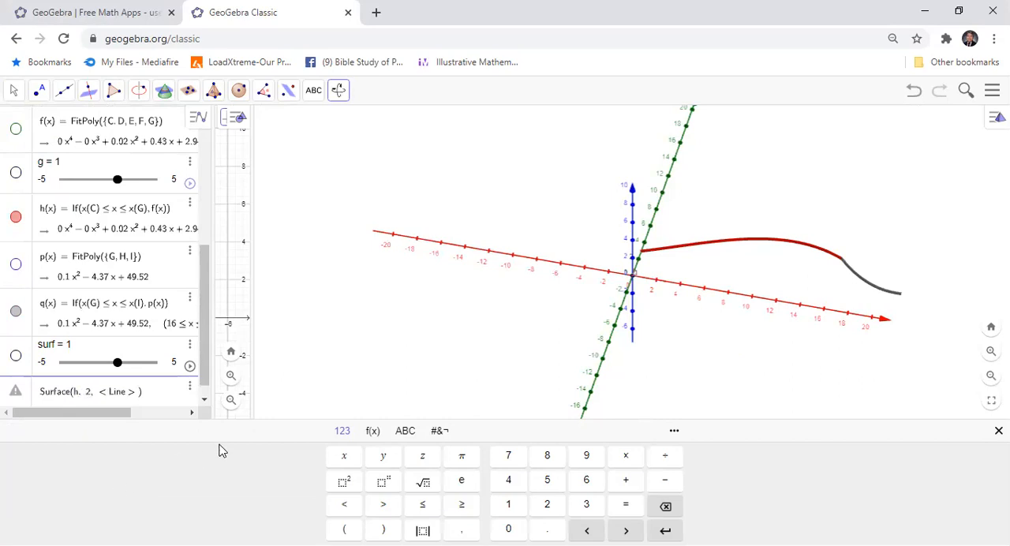
pyautogui.click(461, 455)
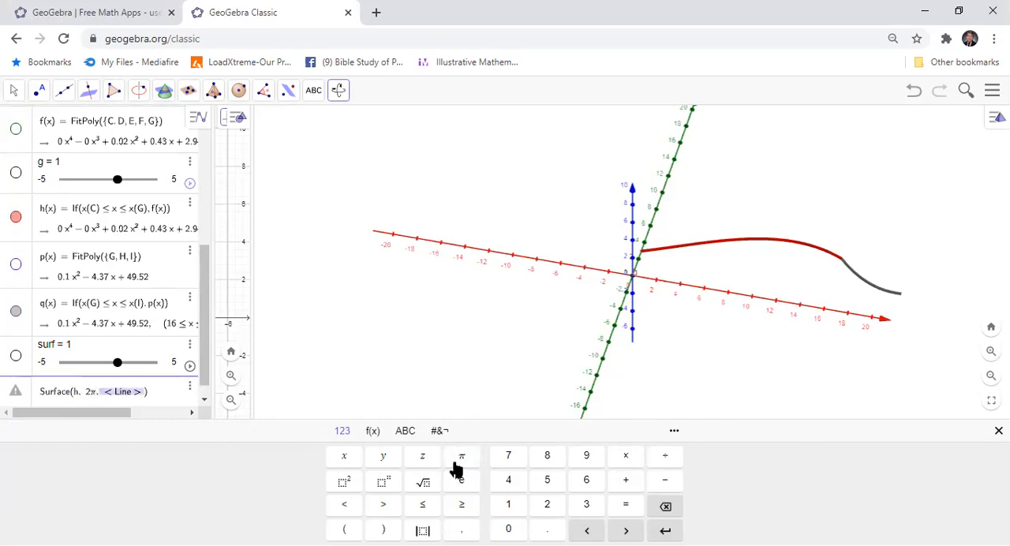
pyautogui.click(344, 455)
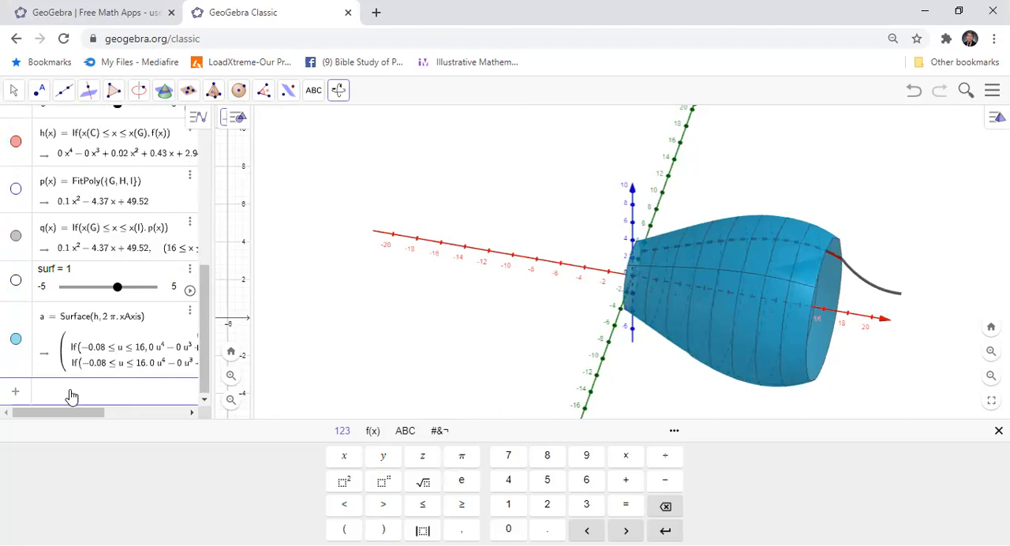
pyautogui.write('surface( < Curve >, < Angle >, < Li')
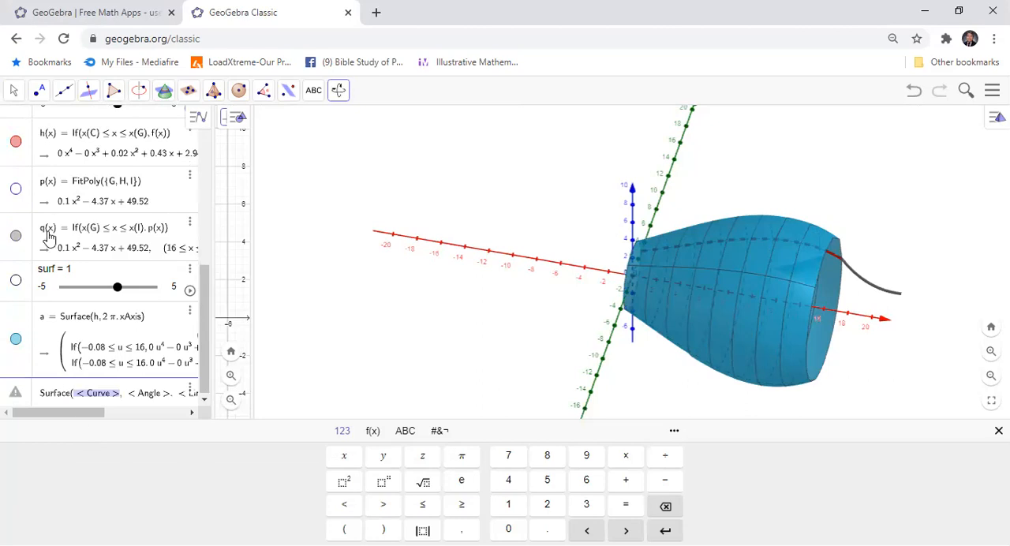
pyautogui.moveTo(103, 439)
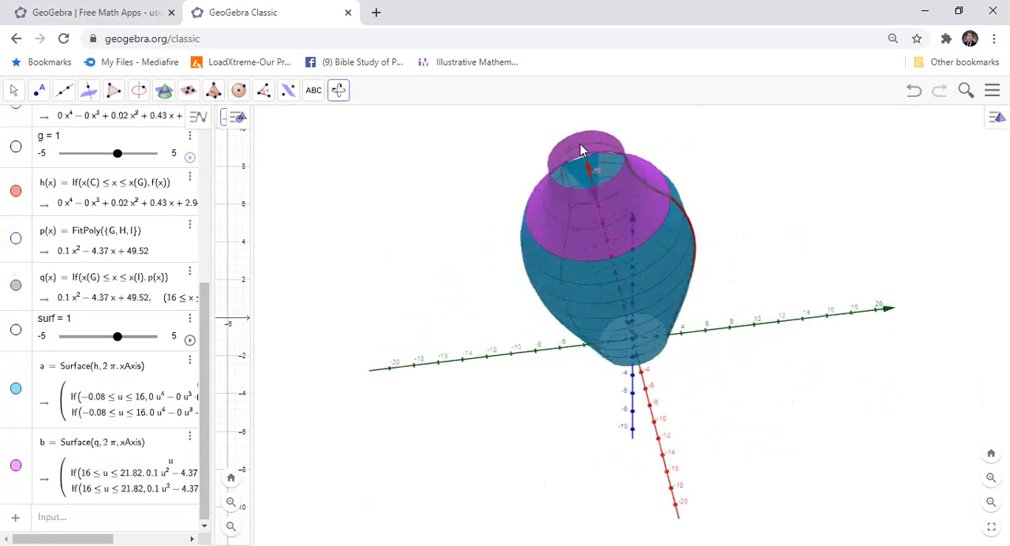
pyautogui.moveTo(585, 150); pyautogui.dragTo(601, 420)
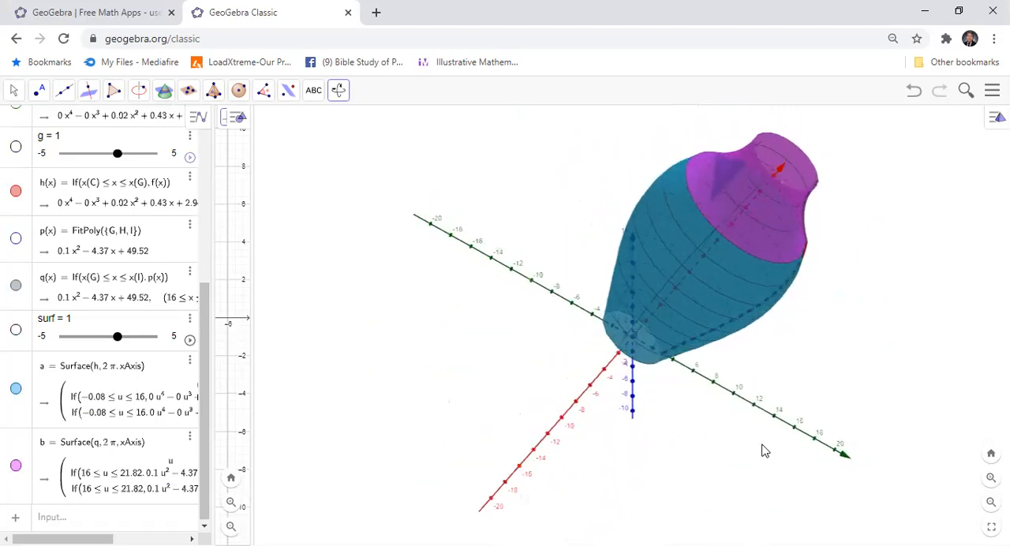
pyautogui.moveTo(766, 452); pyautogui.dragTo(852, 332)
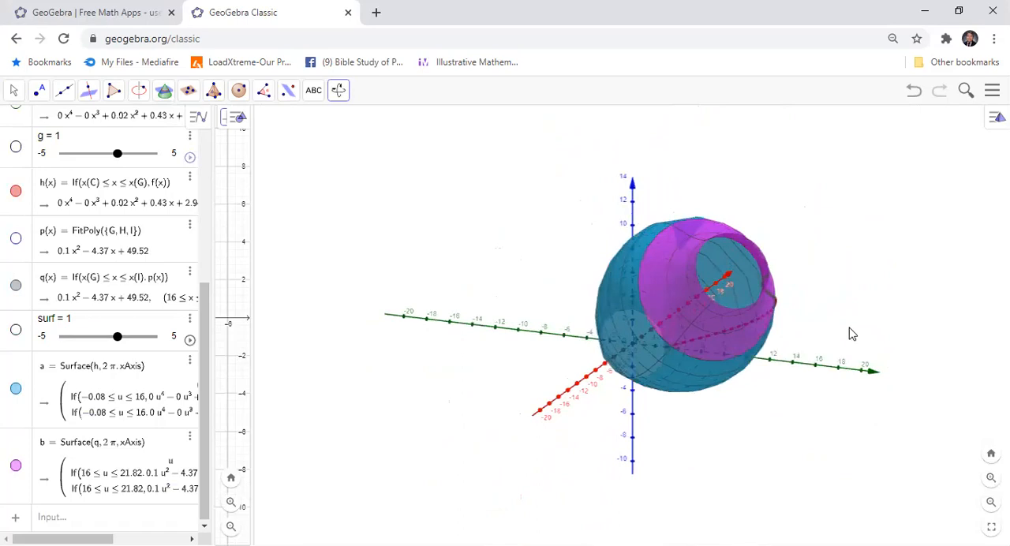
pyautogui.moveTo(828, 260)
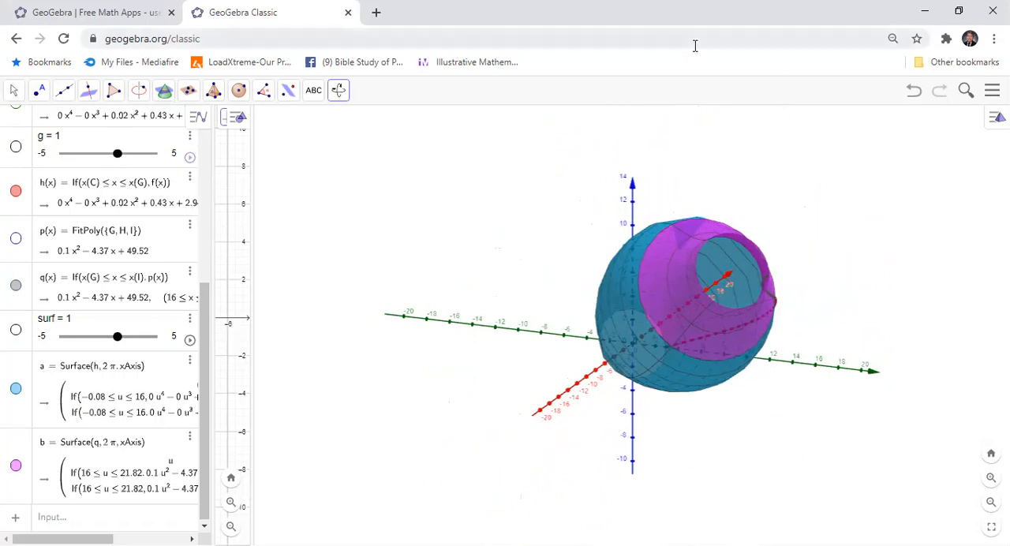
pyautogui.moveTo(818, 44)
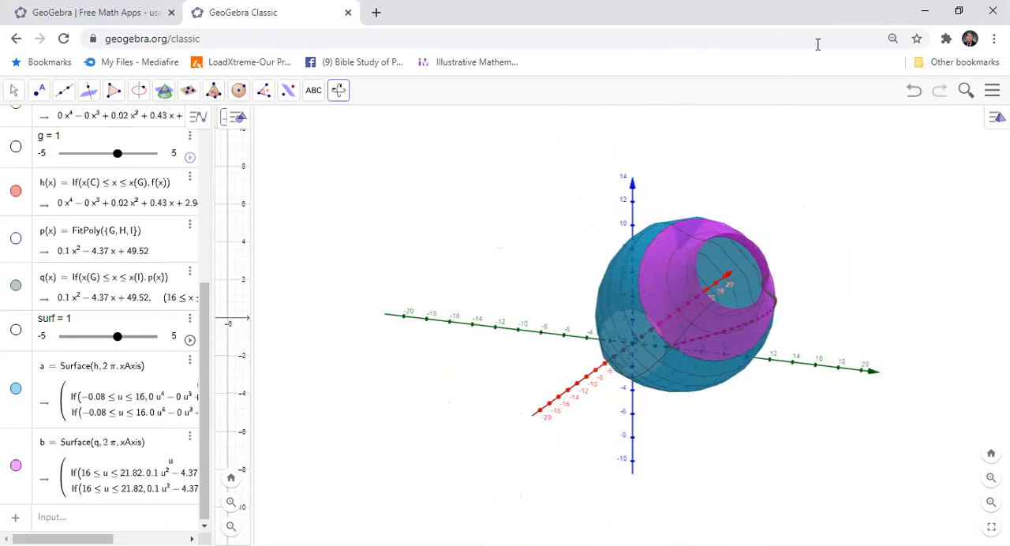